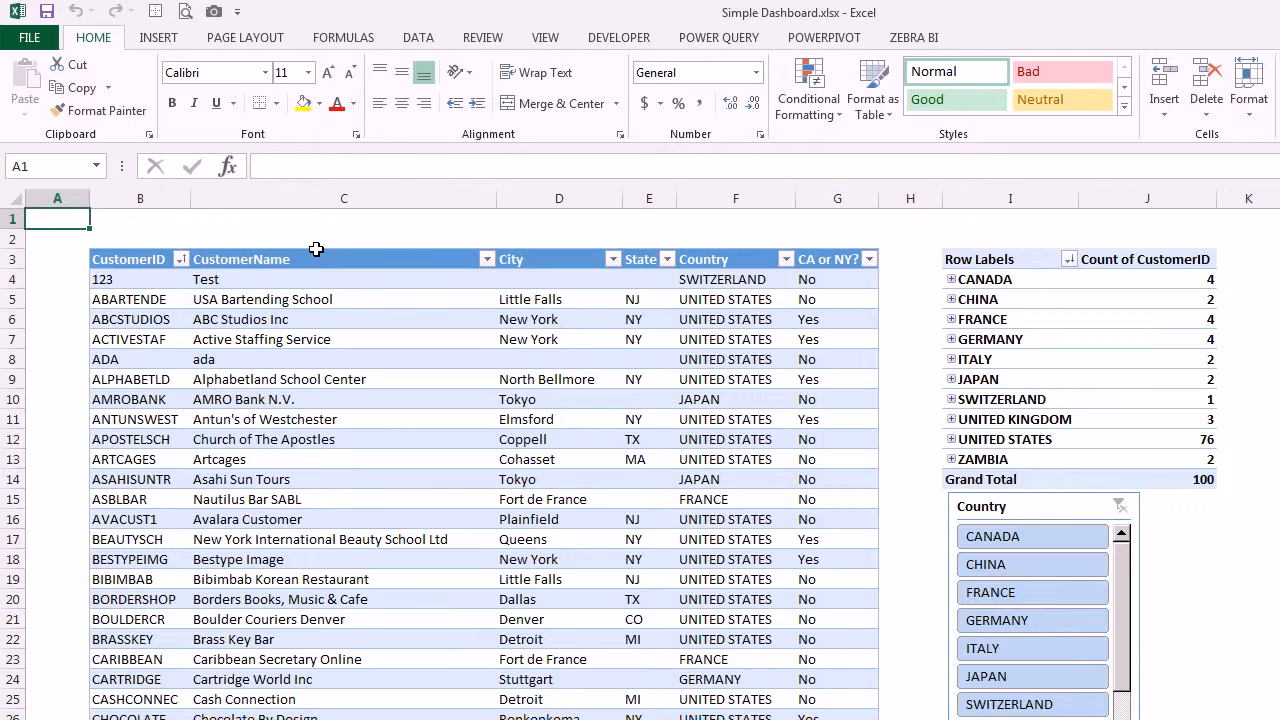
pyautogui.moveTo(544, 44)
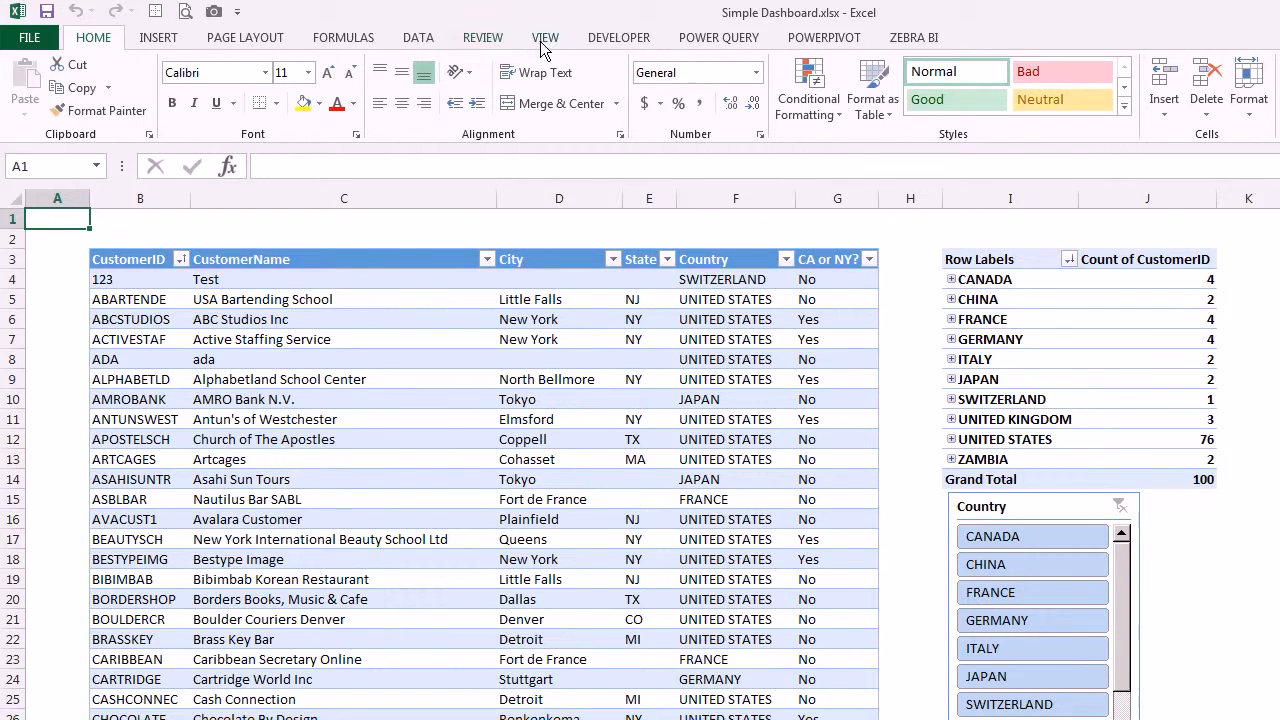
# Step: Turn off gridlines and headings so the dashboard sheet shows only its table, pivot and slicer
pyautogui.click(544, 36)
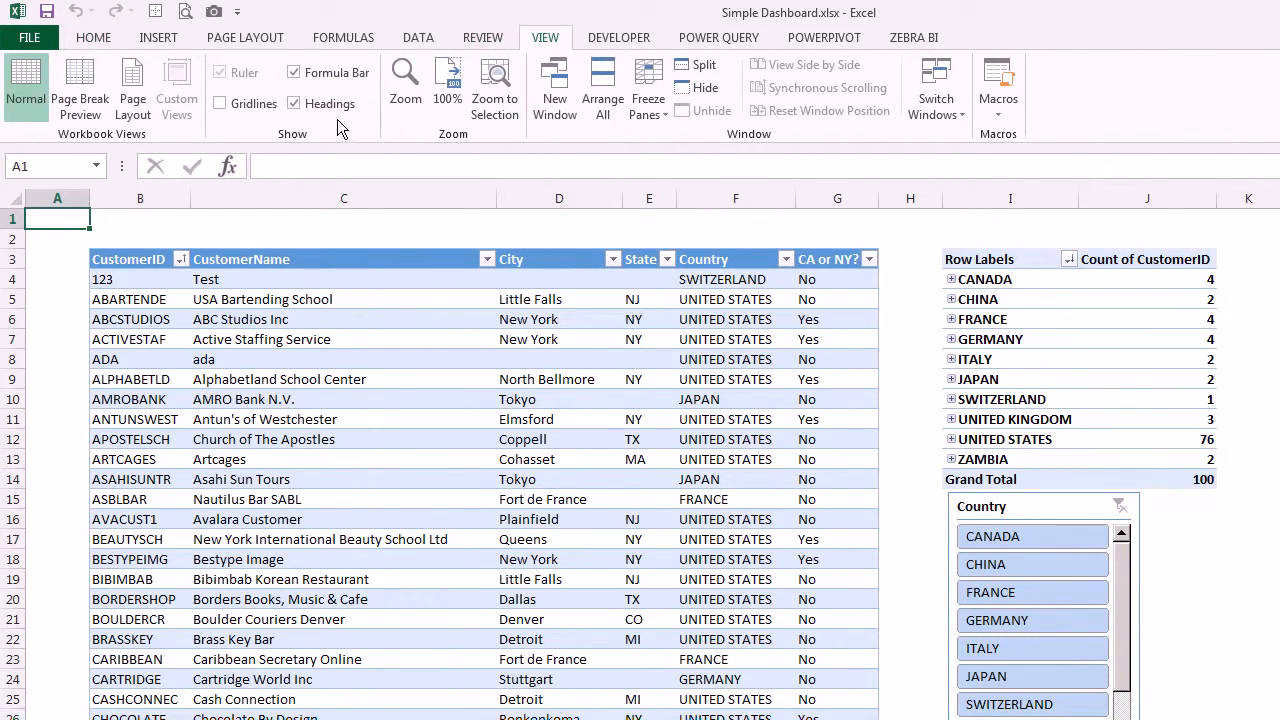
pyautogui.click(220, 104)
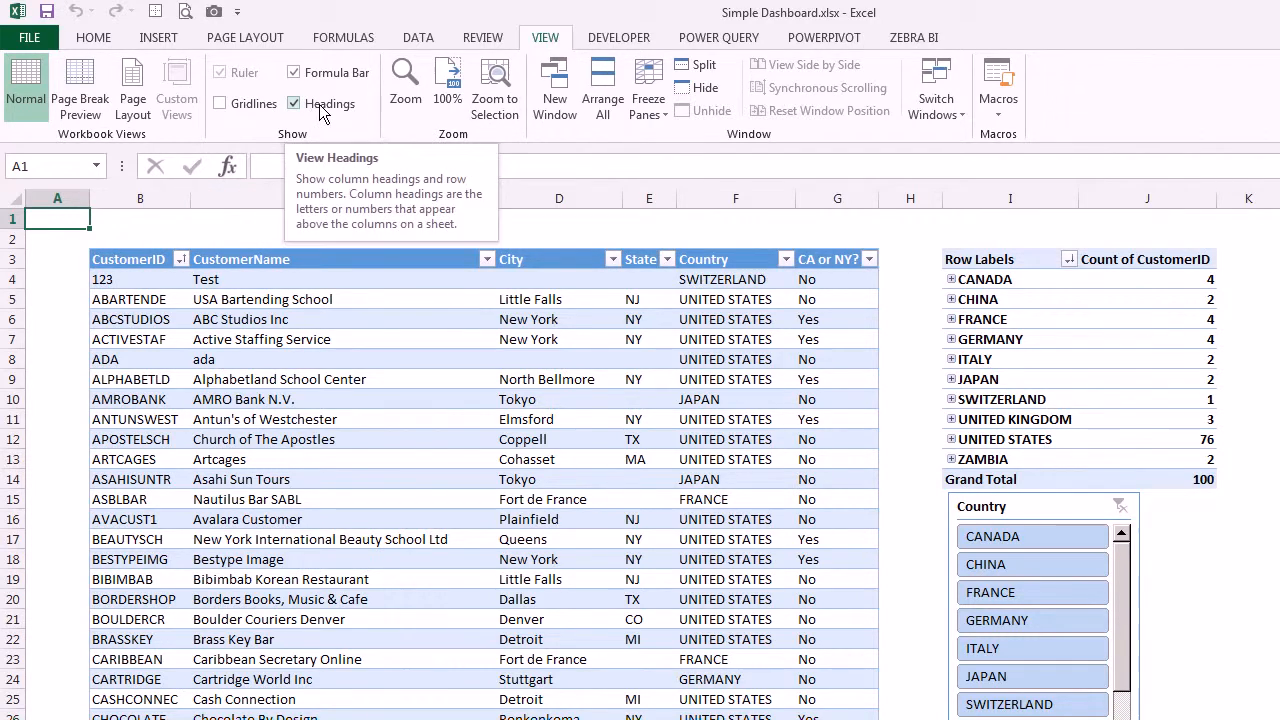
pyautogui.click(292, 104)
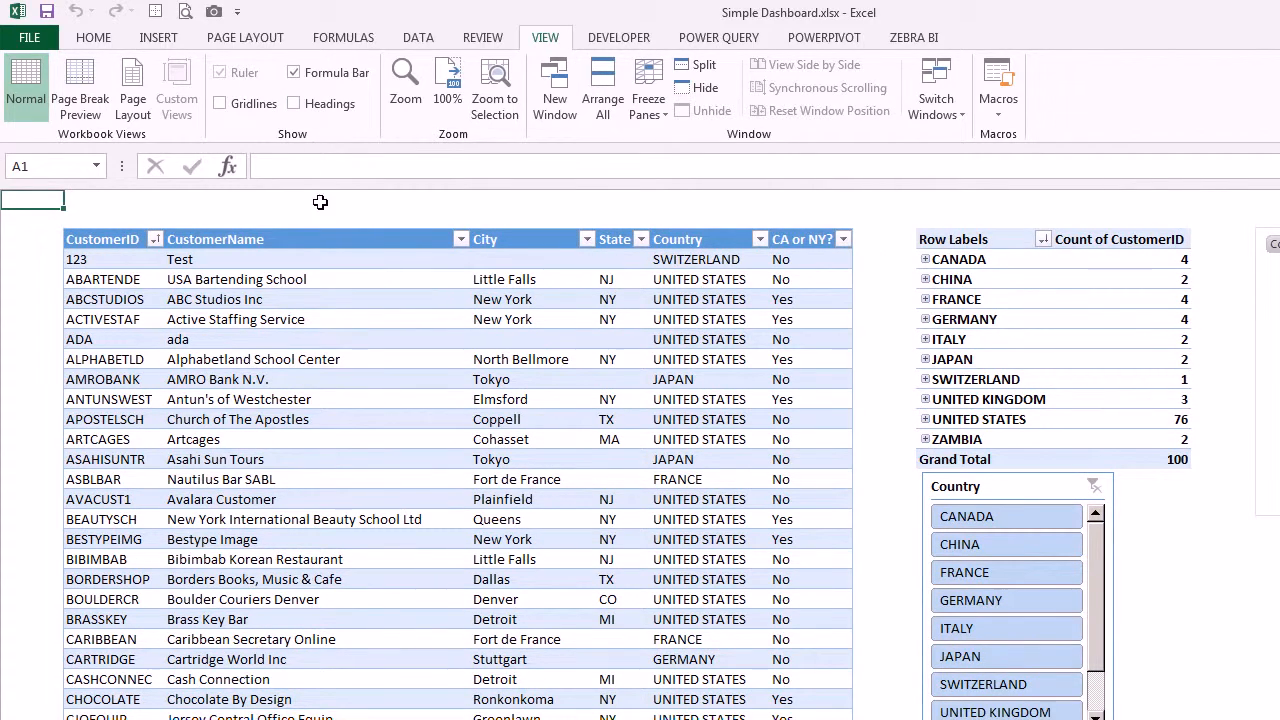
pyautogui.moveTo(420, 36)
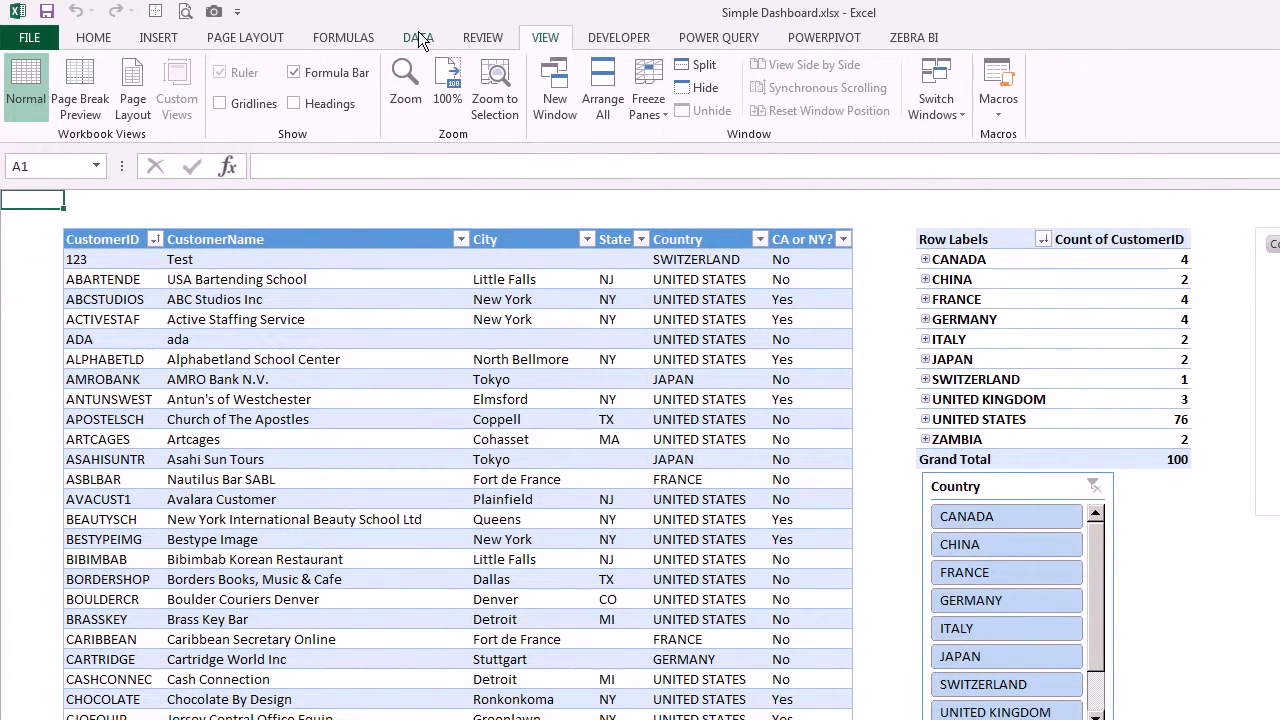
# Step: Review the data feed connection's definition and connection string, then close its properties
pyautogui.click(418, 36)
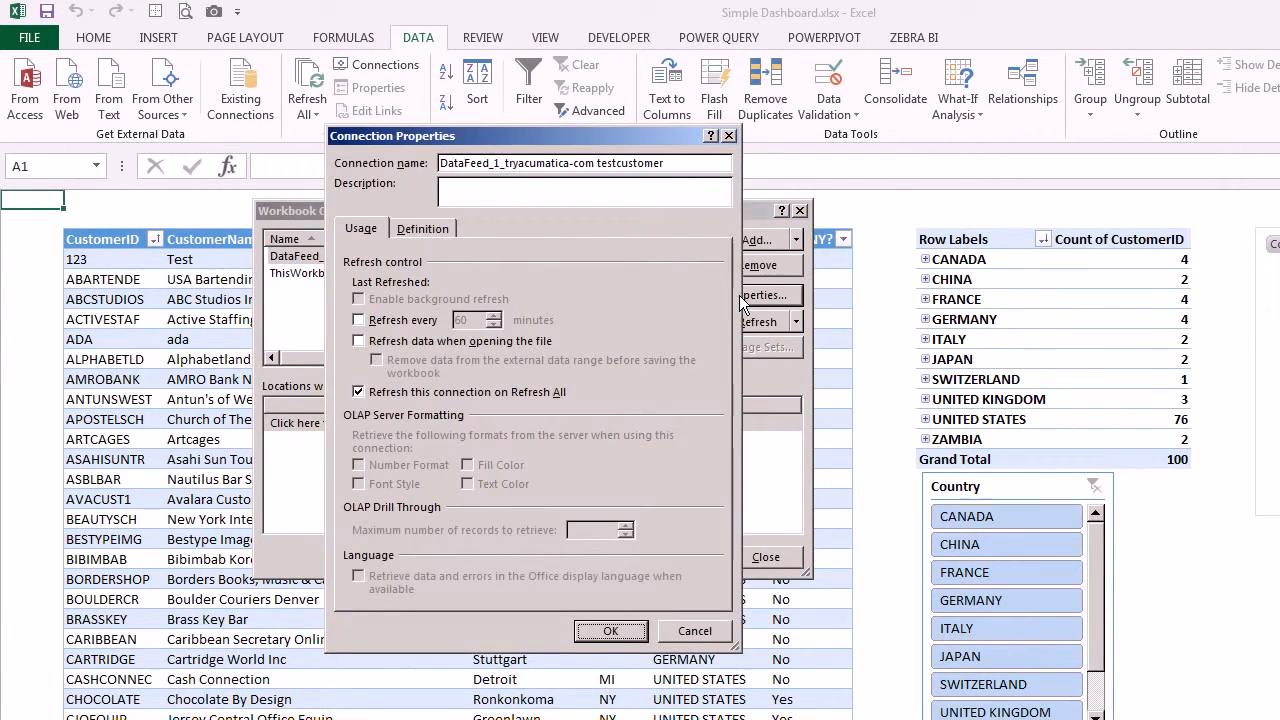
pyautogui.click(422, 228)
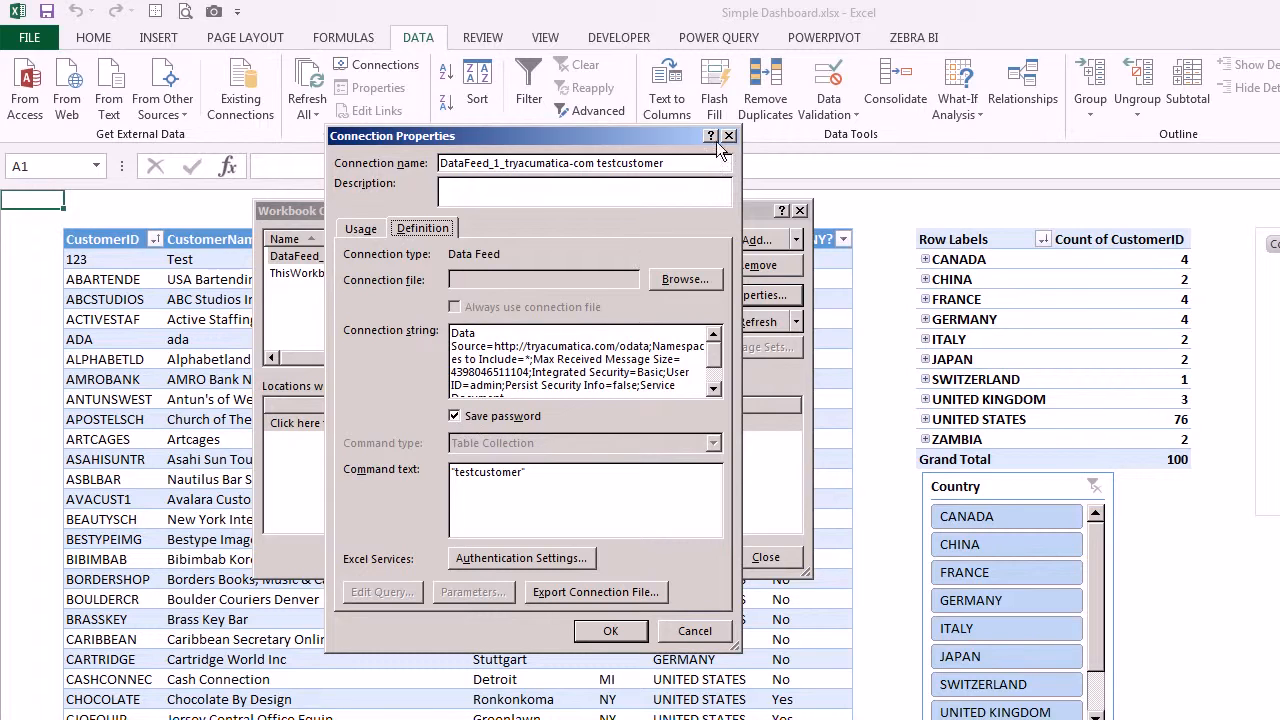
pyautogui.click(728, 136)
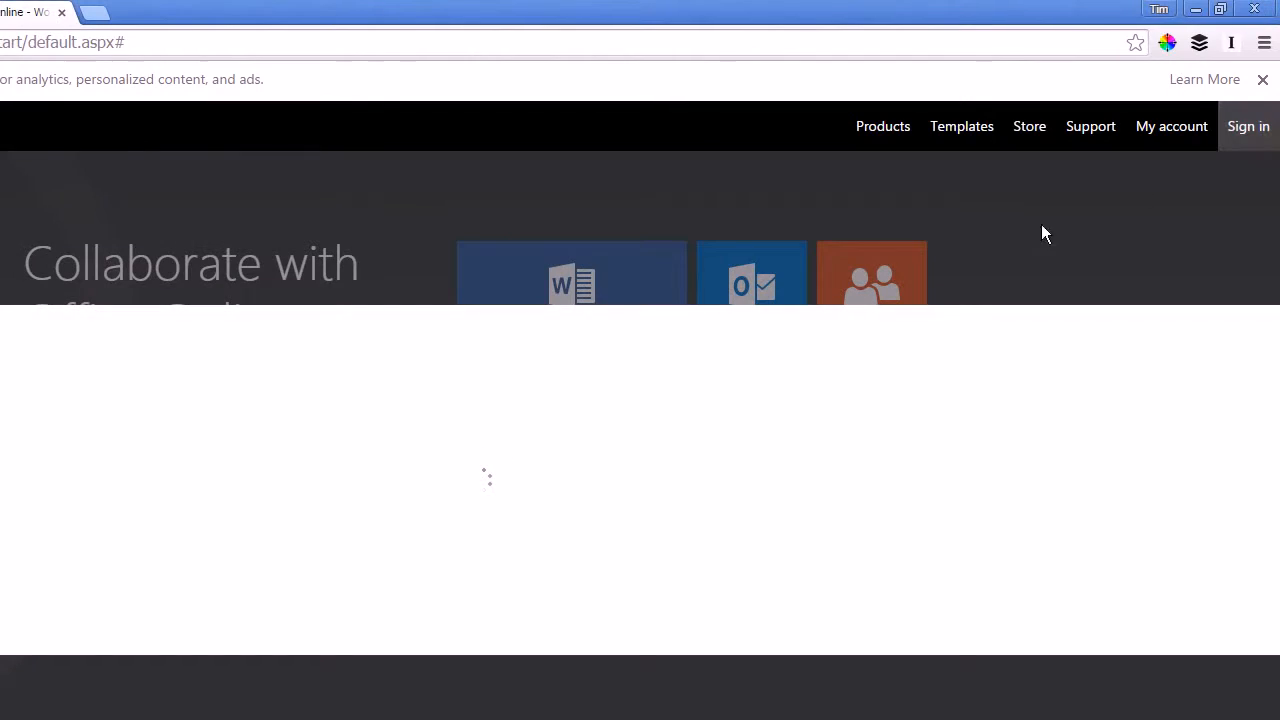
pyautogui.click(1248, 126)
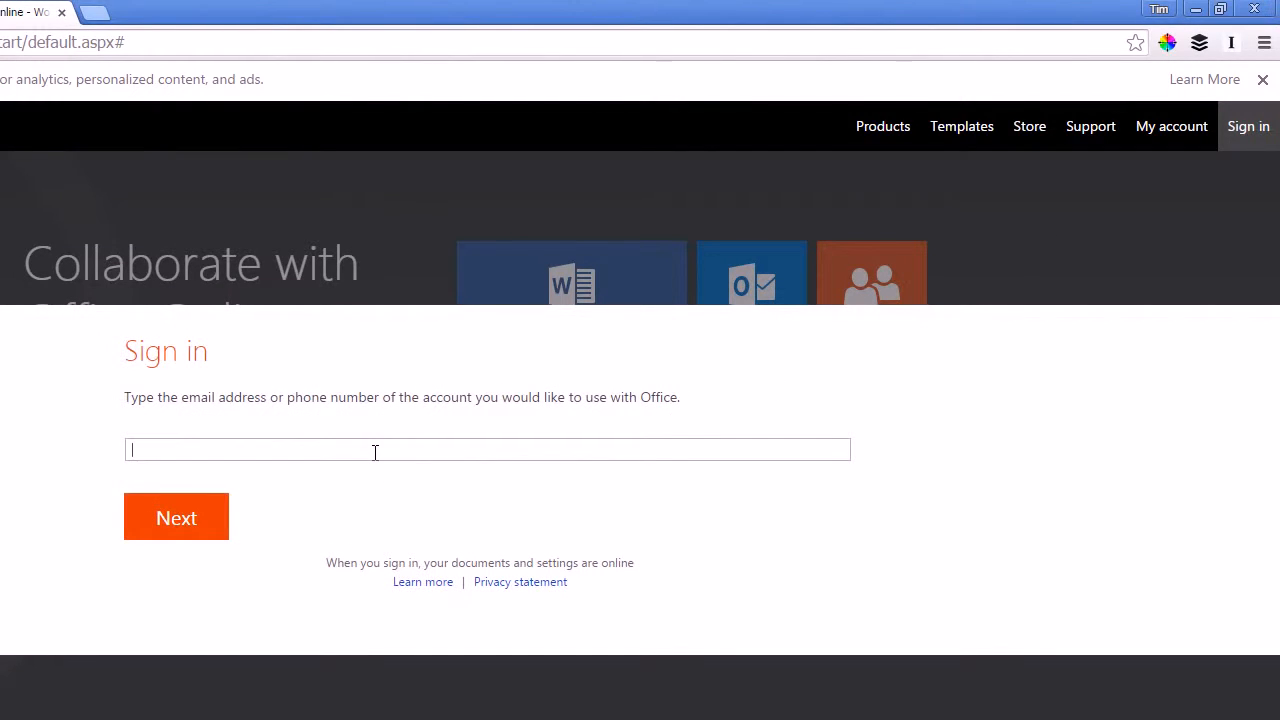
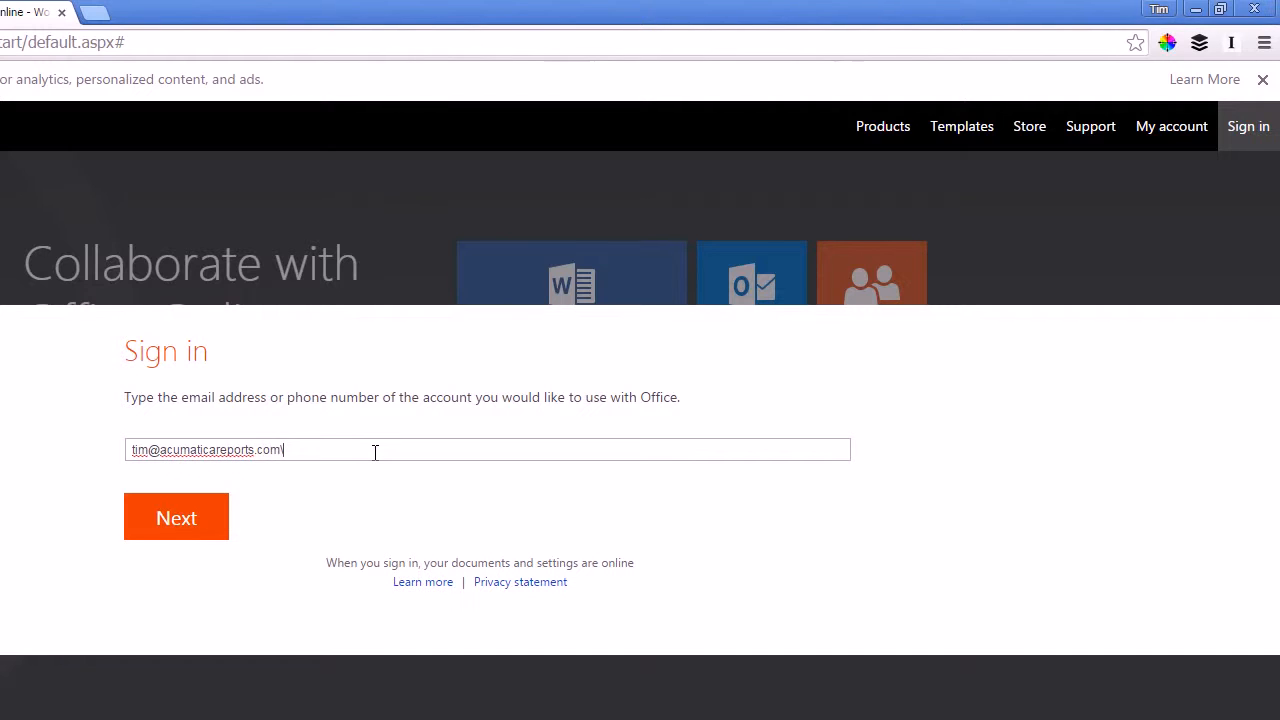
pyautogui.click(176, 516)
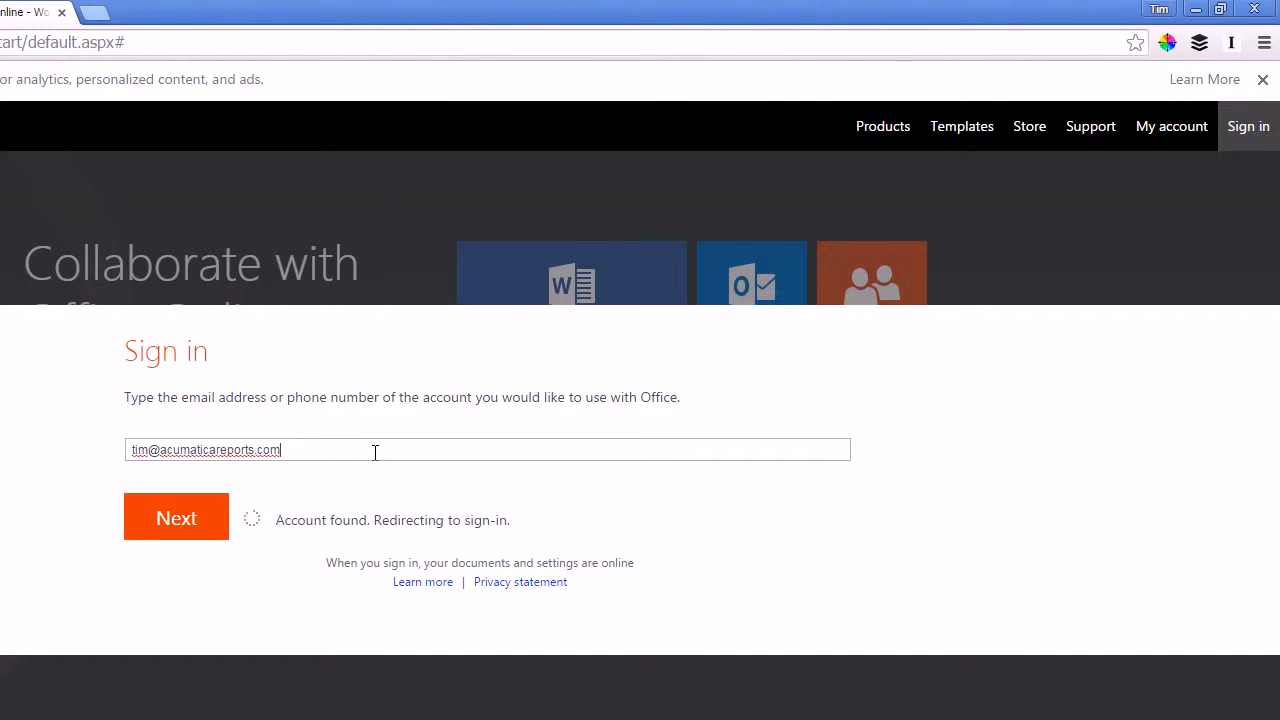
pyautogui.click(176, 516)
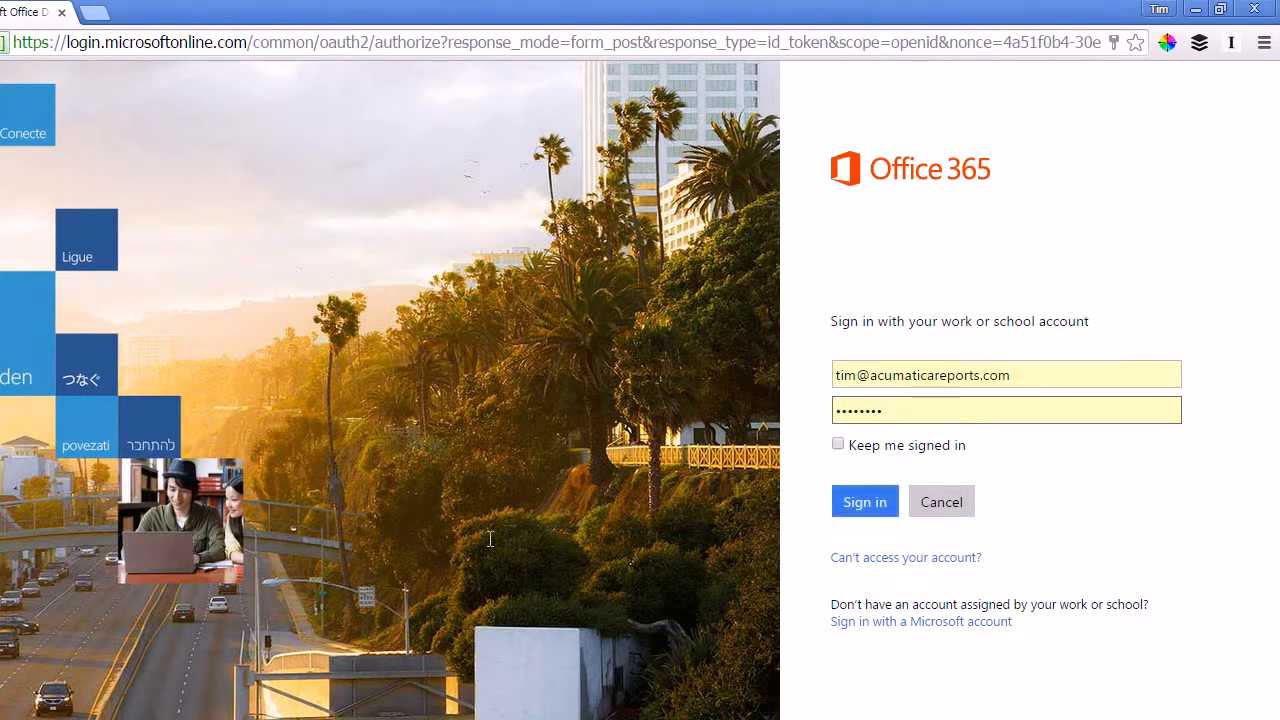
pyautogui.click(864, 500)
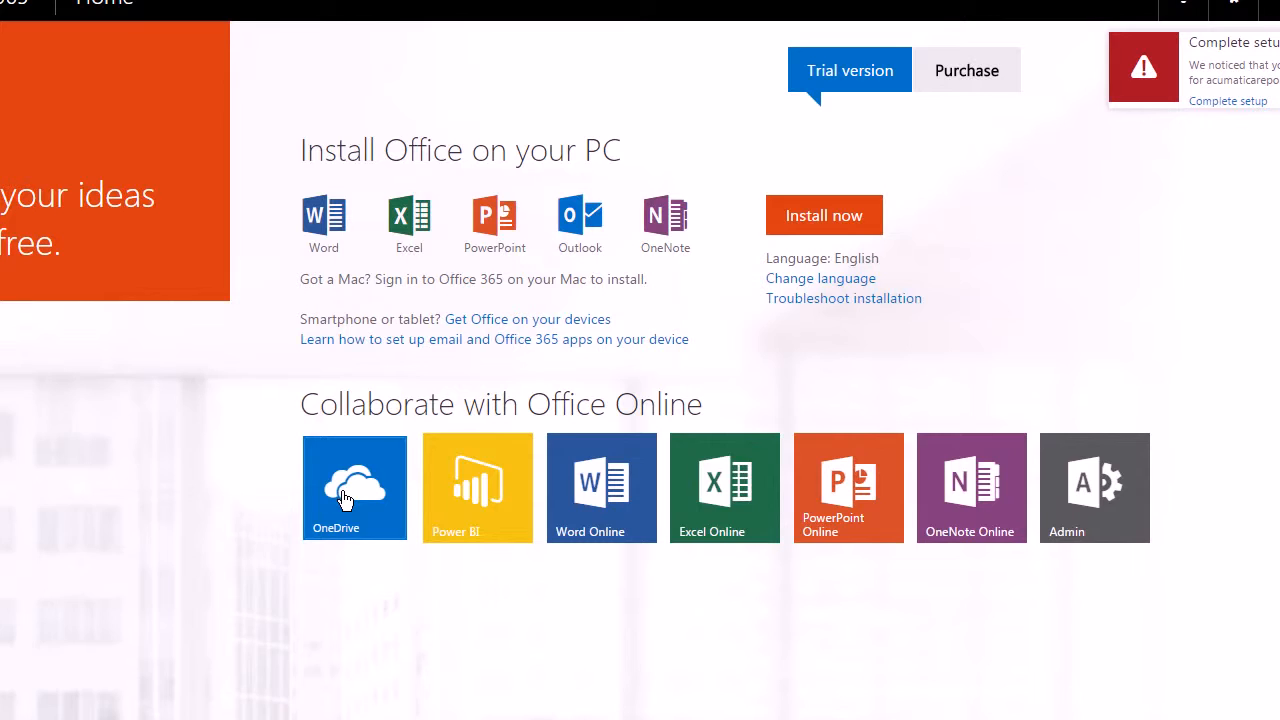
# Step: Delete the old Simple Dashboard from OneDrive Documents and upload Simple Dashboard.xlsx in its place
pyautogui.click(354, 488)
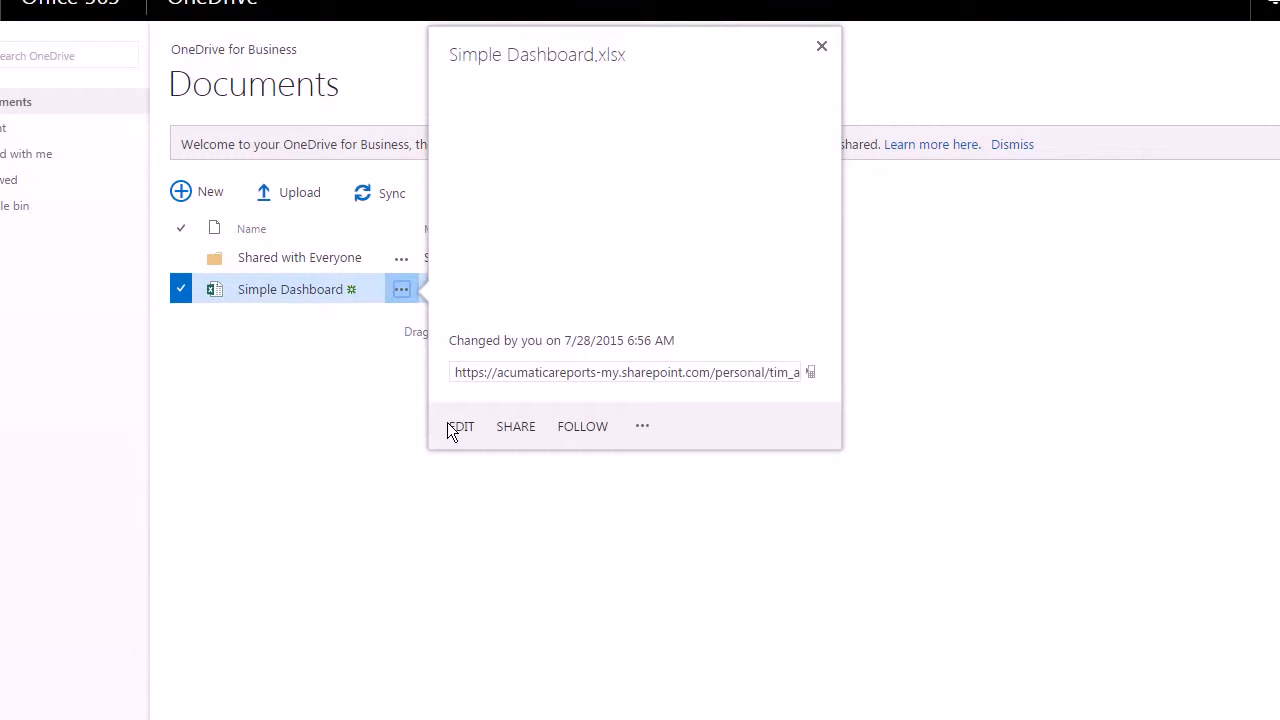
pyautogui.click(642, 426)
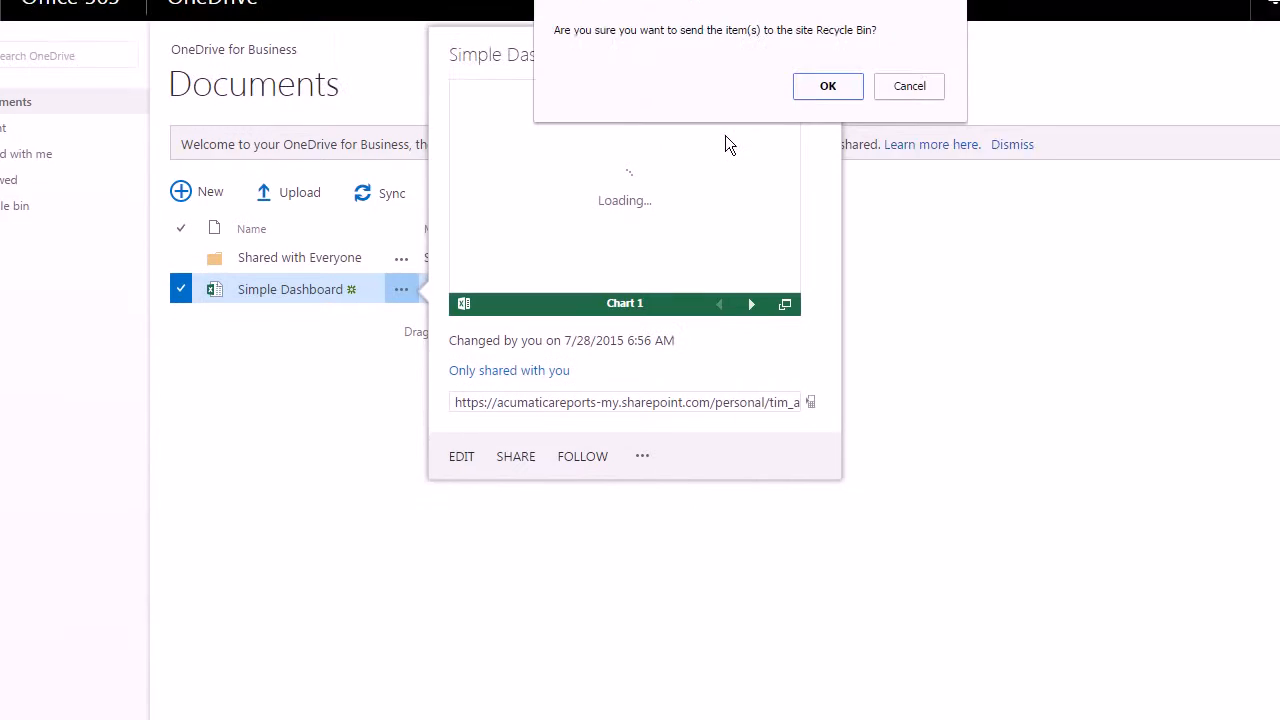
pyautogui.click(908, 86)
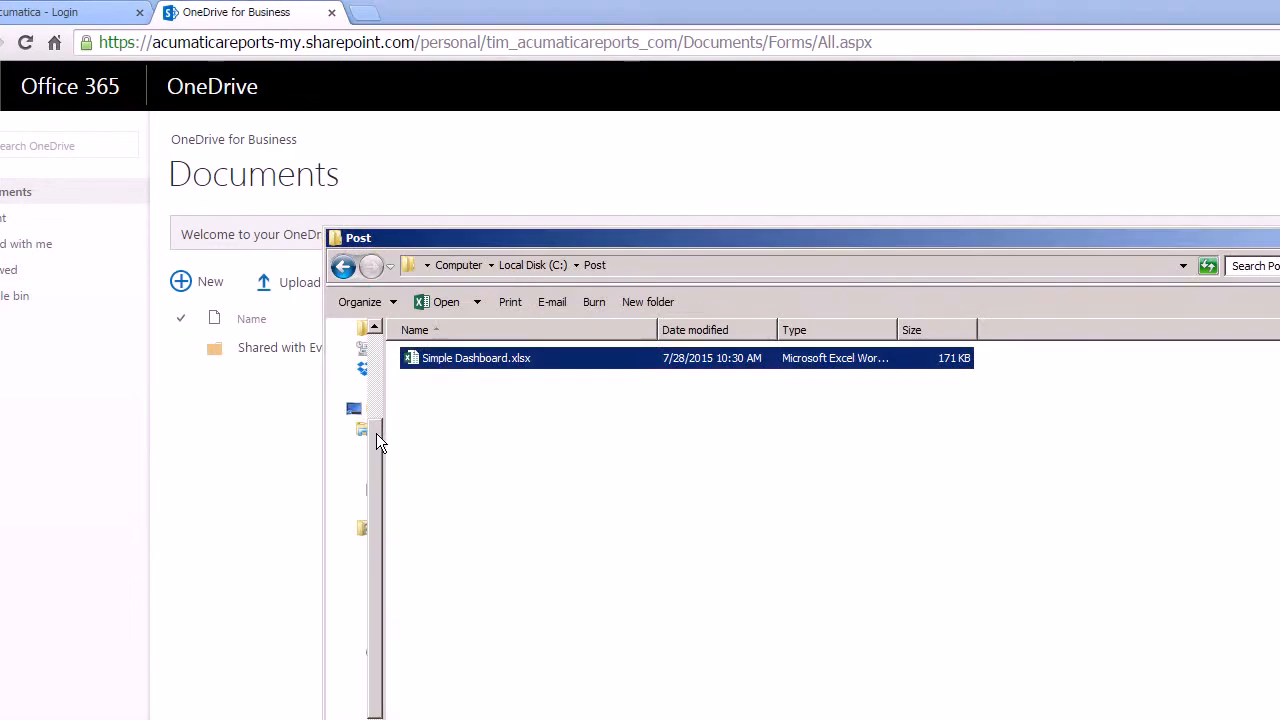
pyautogui.moveTo(358, 236); pyautogui.dragTo(344, 392)
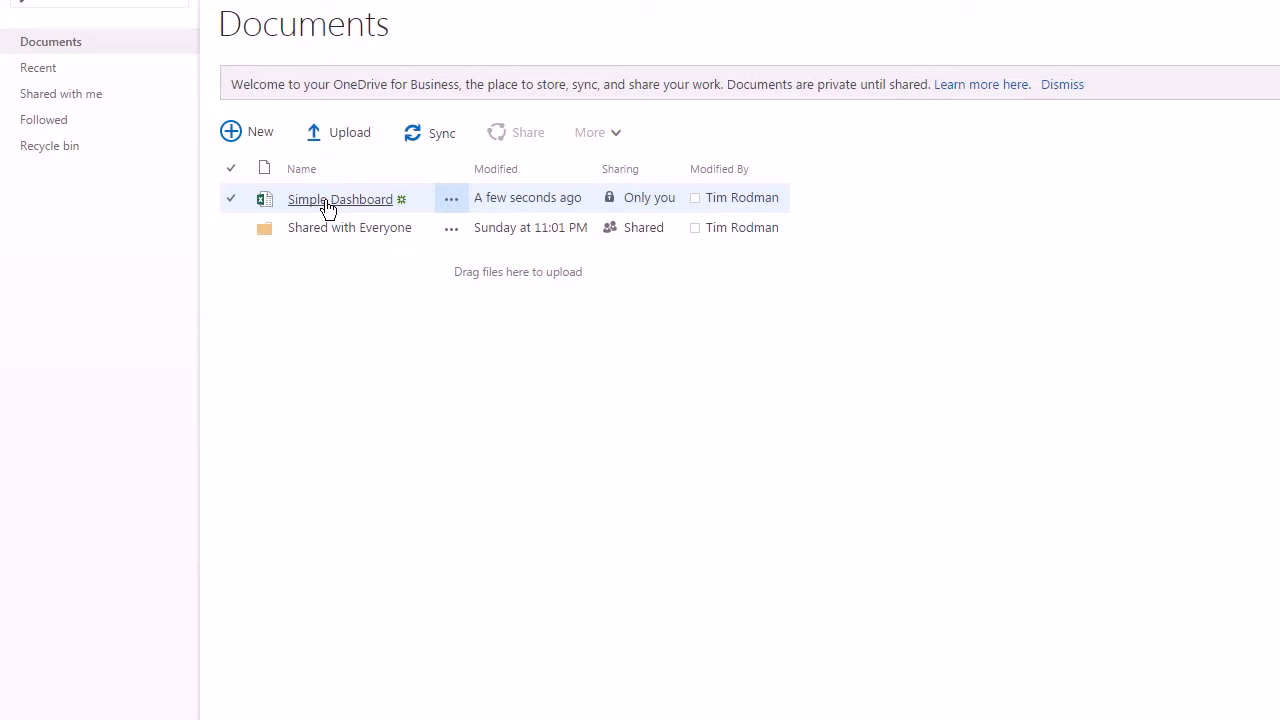
# Step: Open Simple Dashboard from OneDrive in Excel Online
pyautogui.click(340, 198)
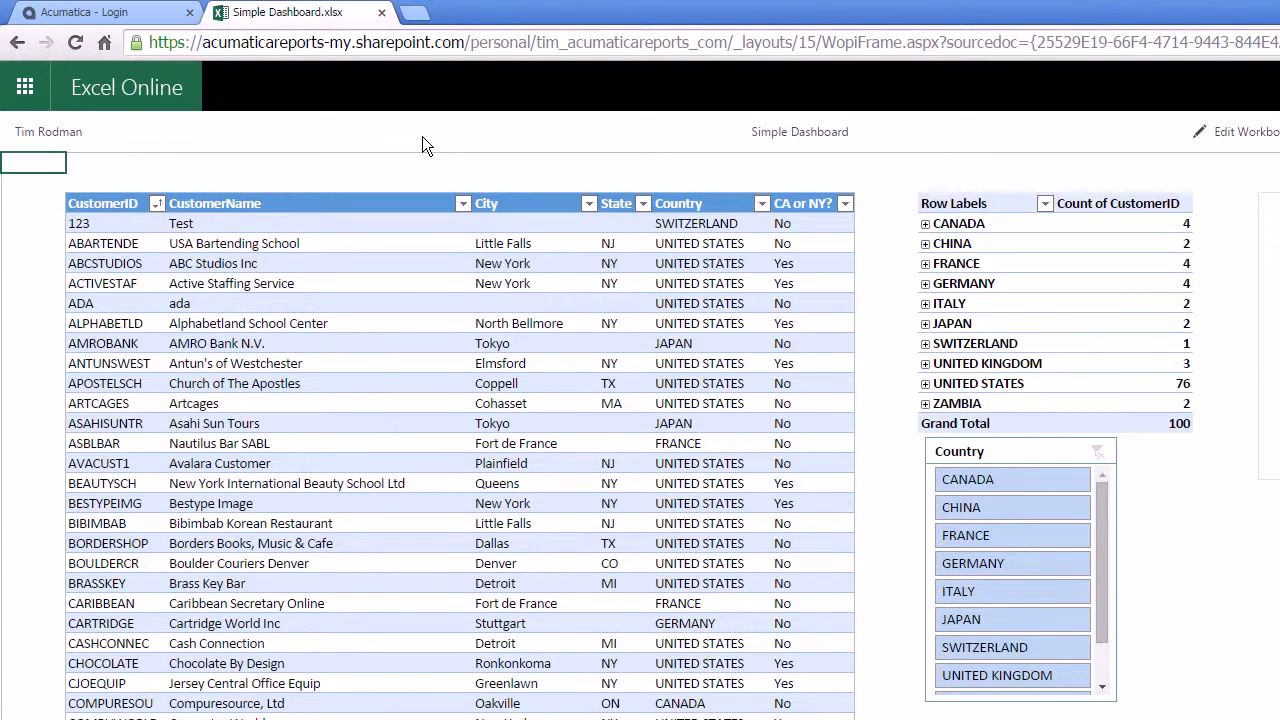
pyautogui.moveTo(536, 268)
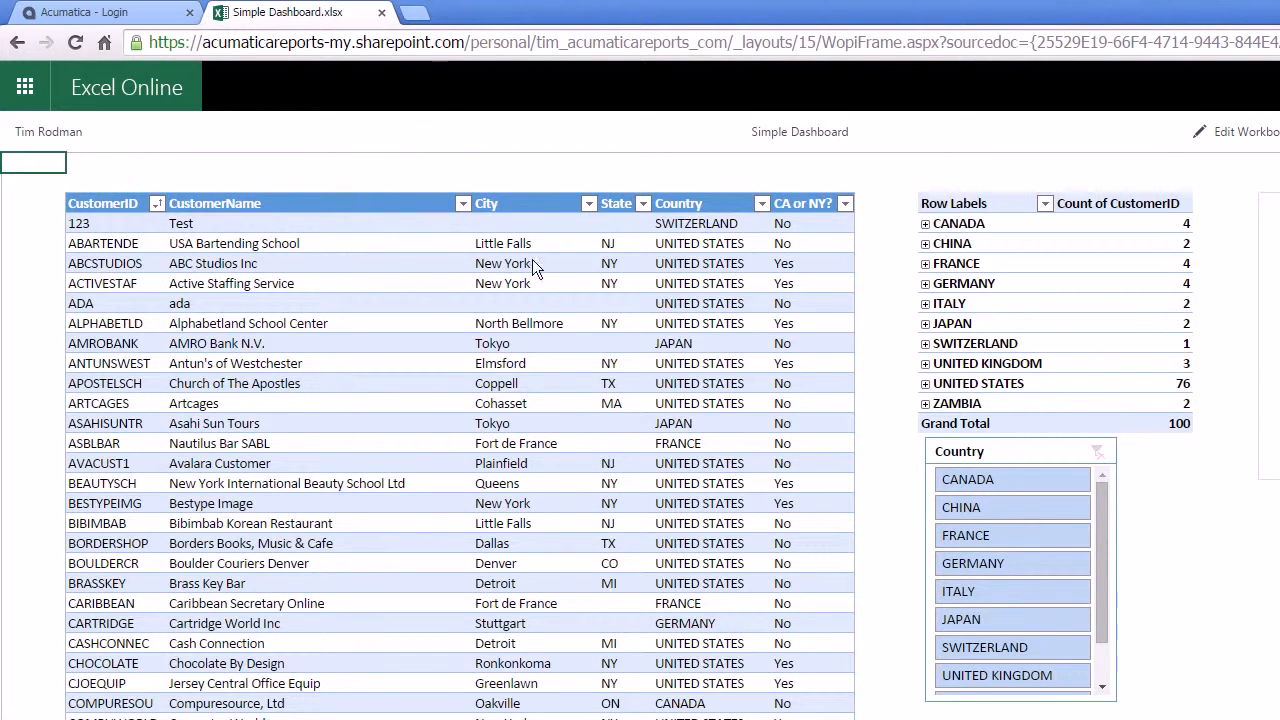
pyautogui.moveTo(918, 468)
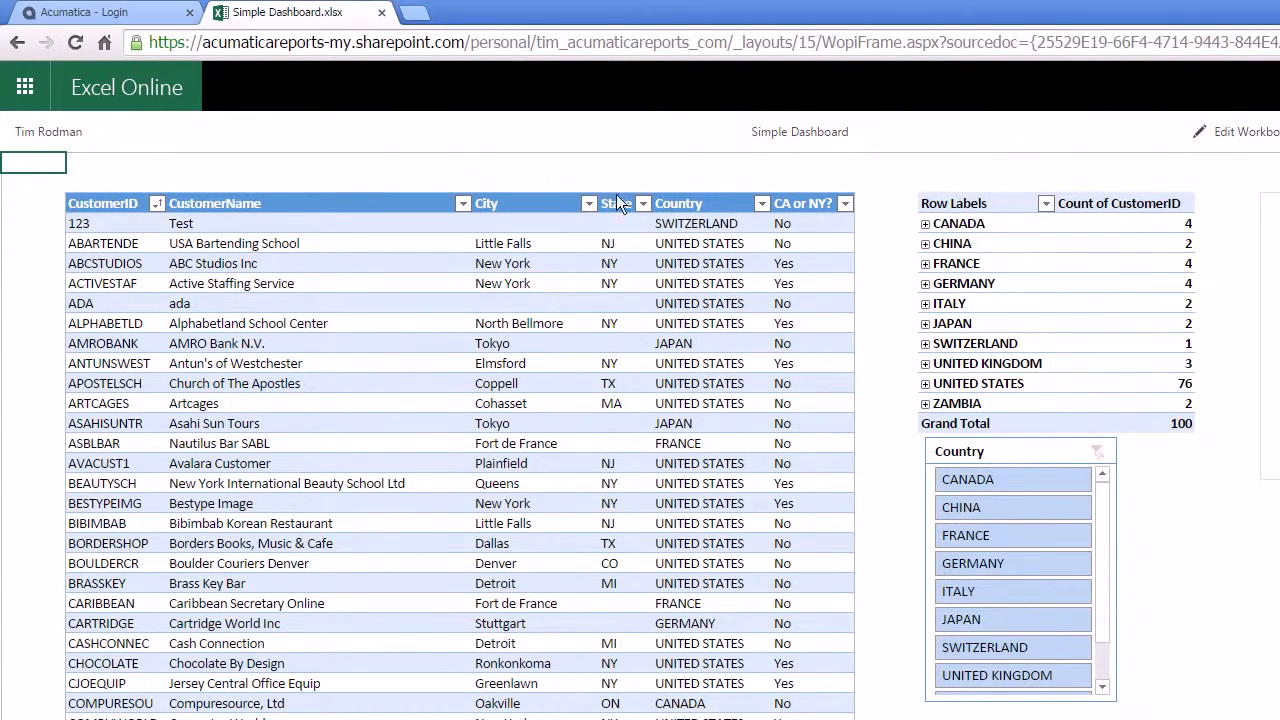
# Step: Refresh all data connections and confirm, pulling in the new Testing 1234 customer
pyautogui.click(1196, 132)
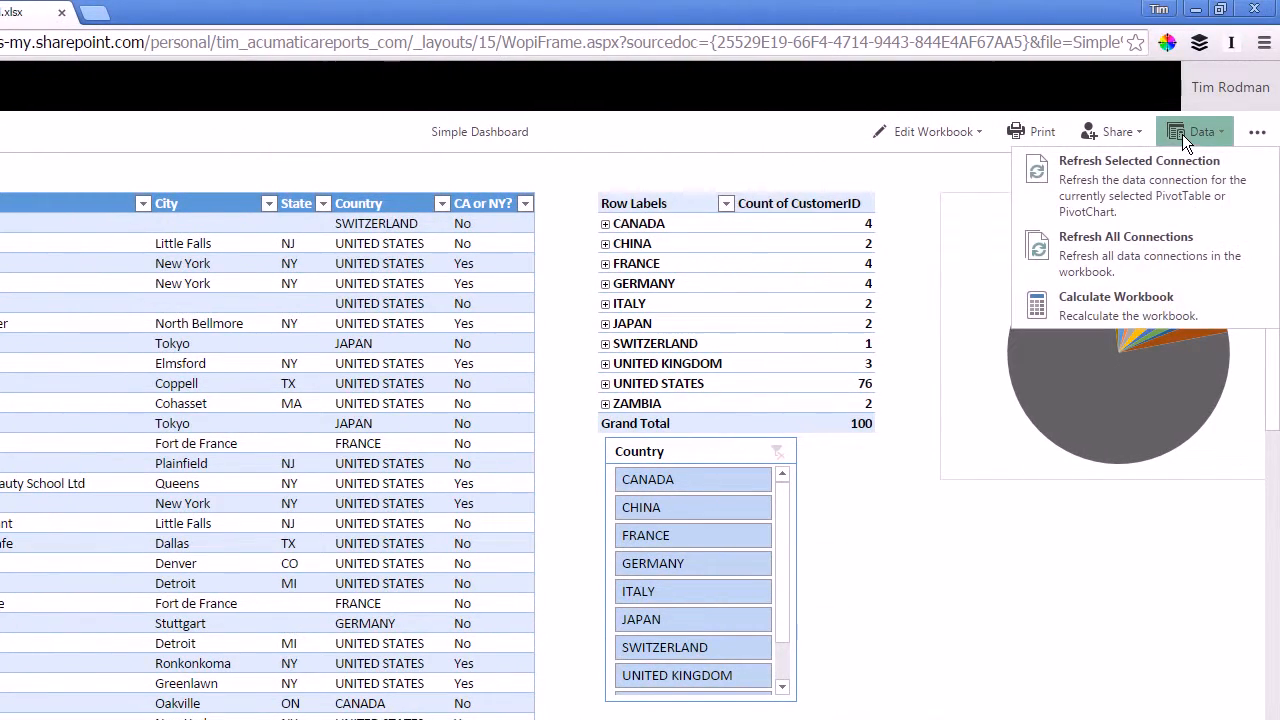
pyautogui.click(1124, 236)
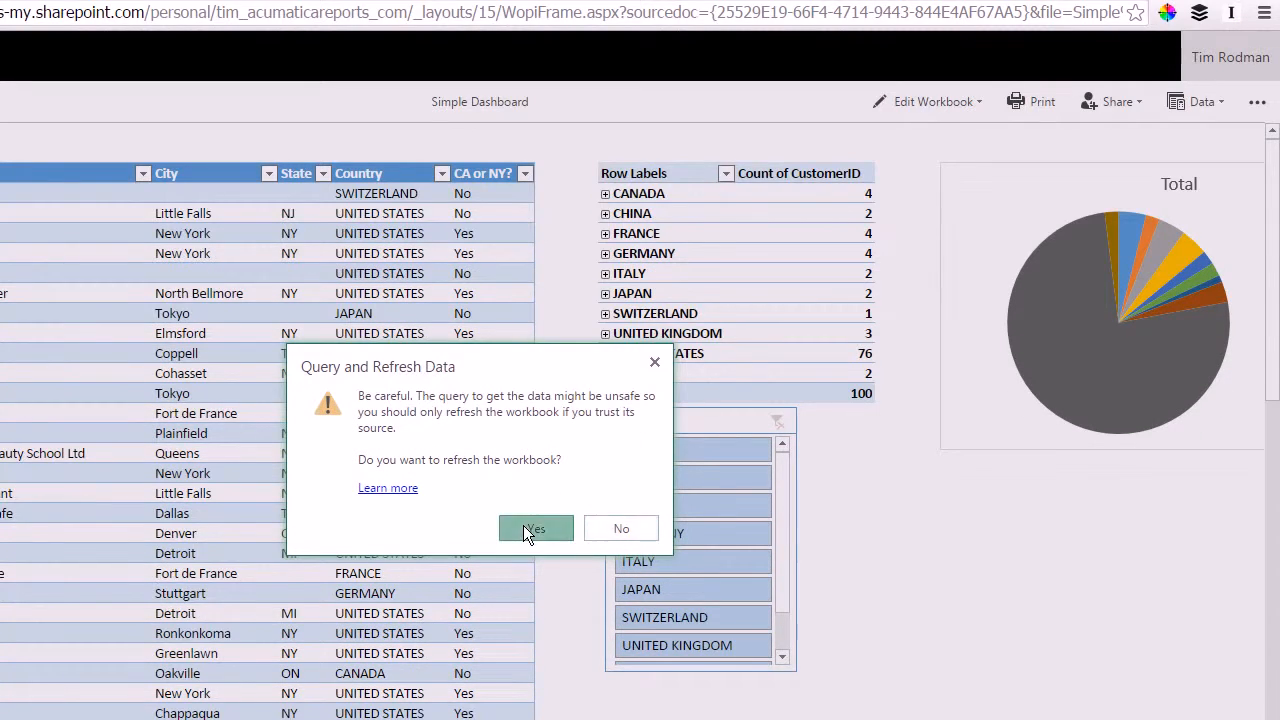
pyautogui.click(536, 528)
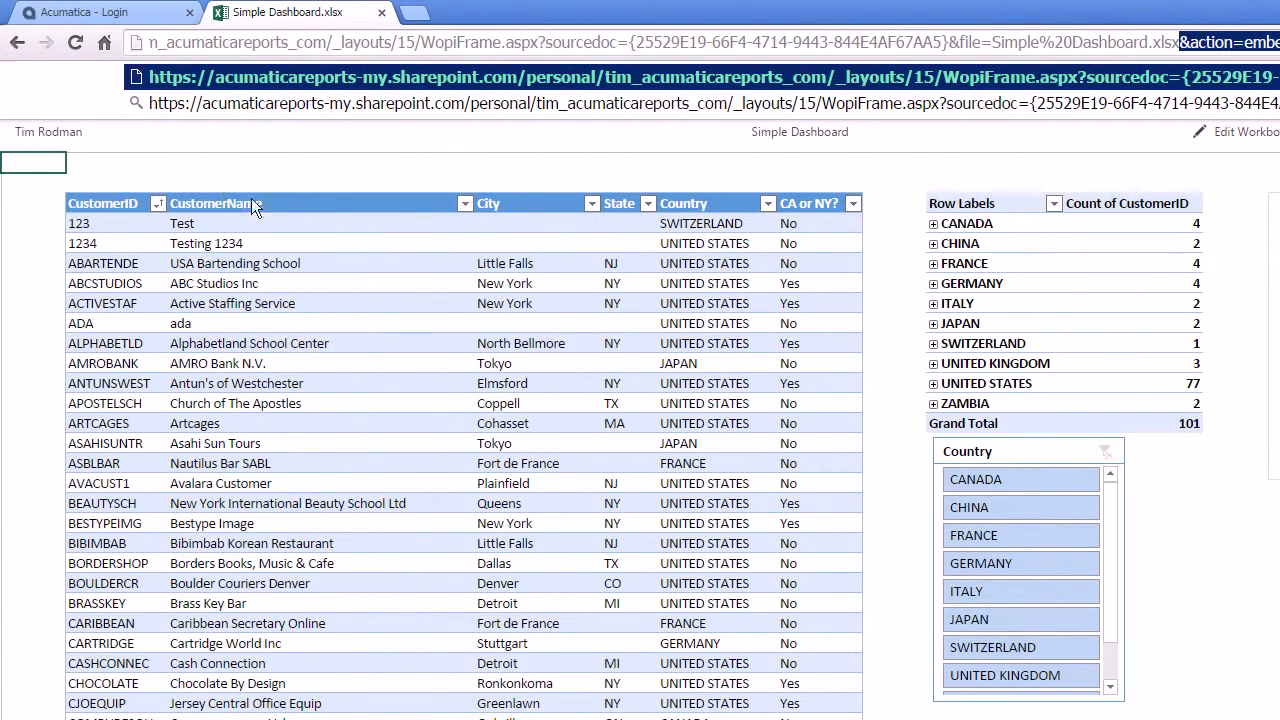
pyautogui.moveTo(488, 148)
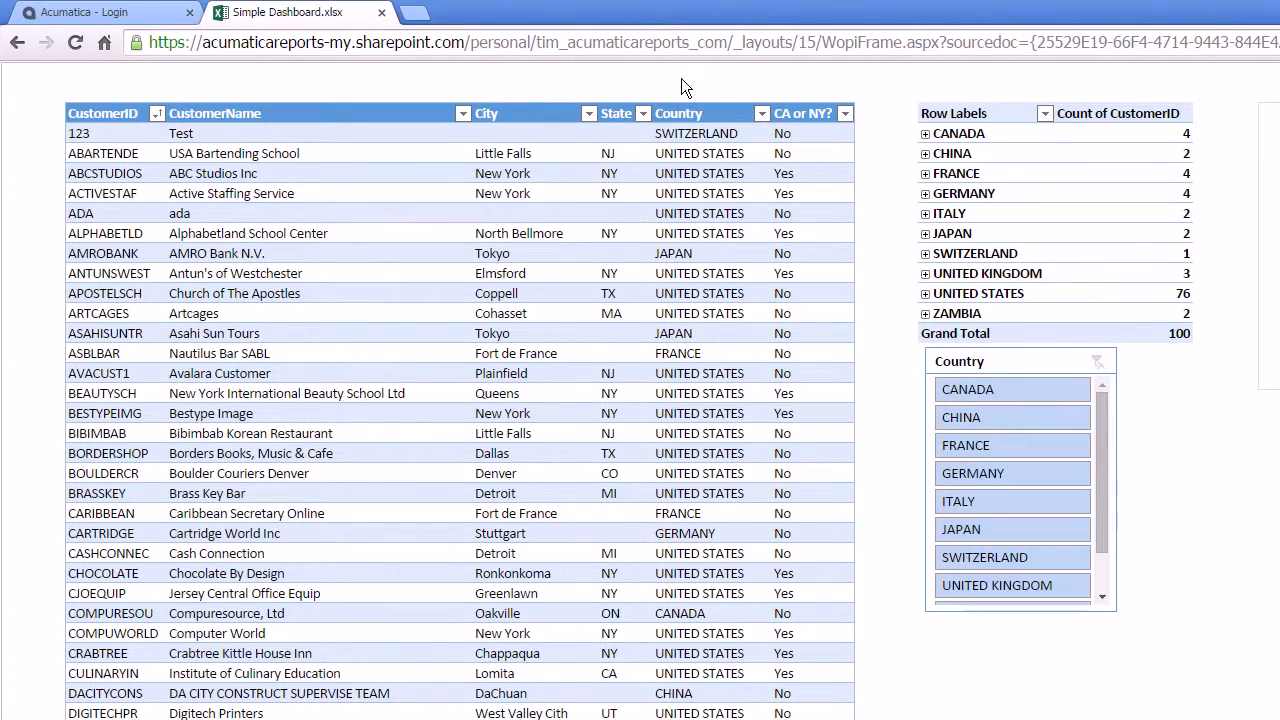
# Step: Copy the embedded-view URL and enter 'admin' on the Acumatica login tab
pyautogui.click(700, 42)
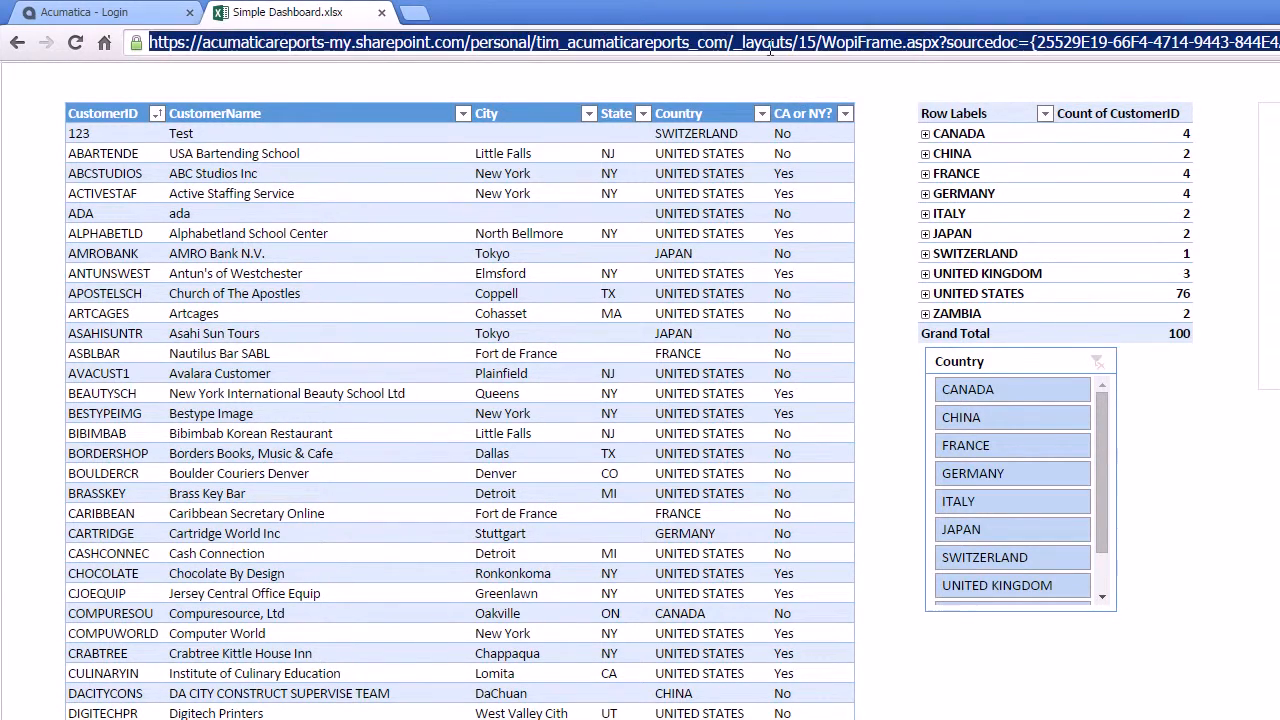
pyautogui.click(100, 12)
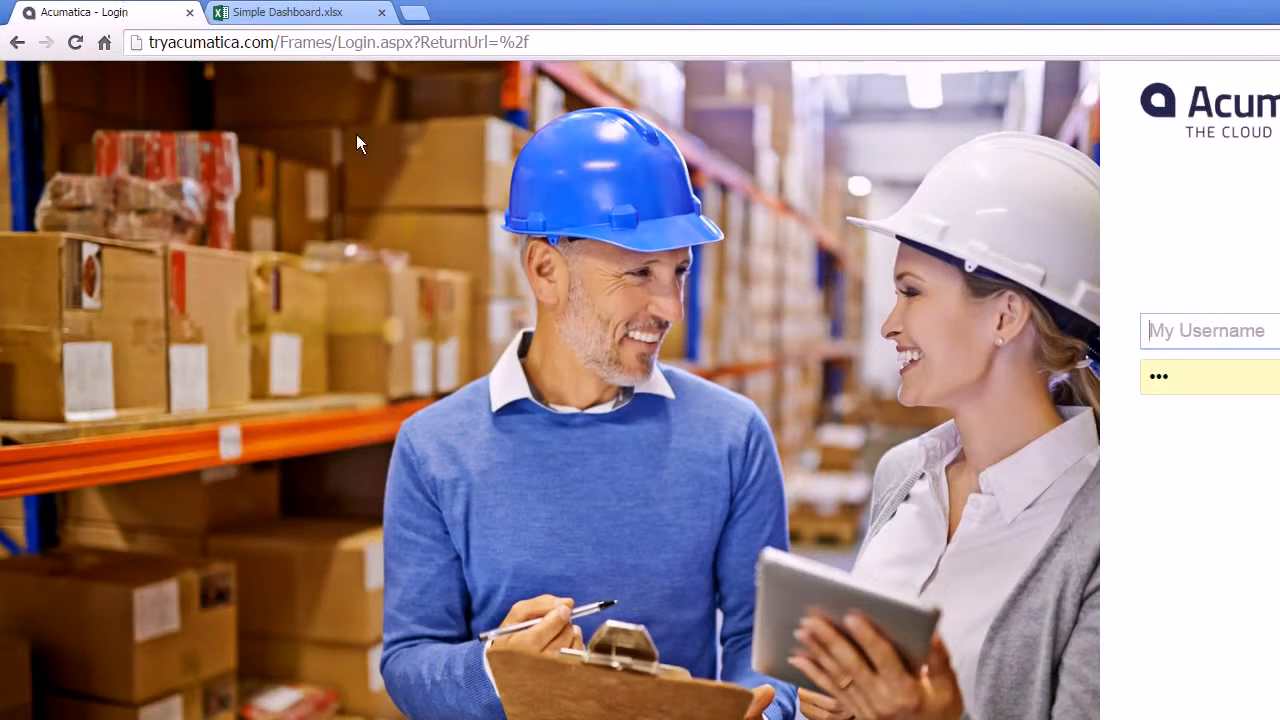
pyautogui.write('a')
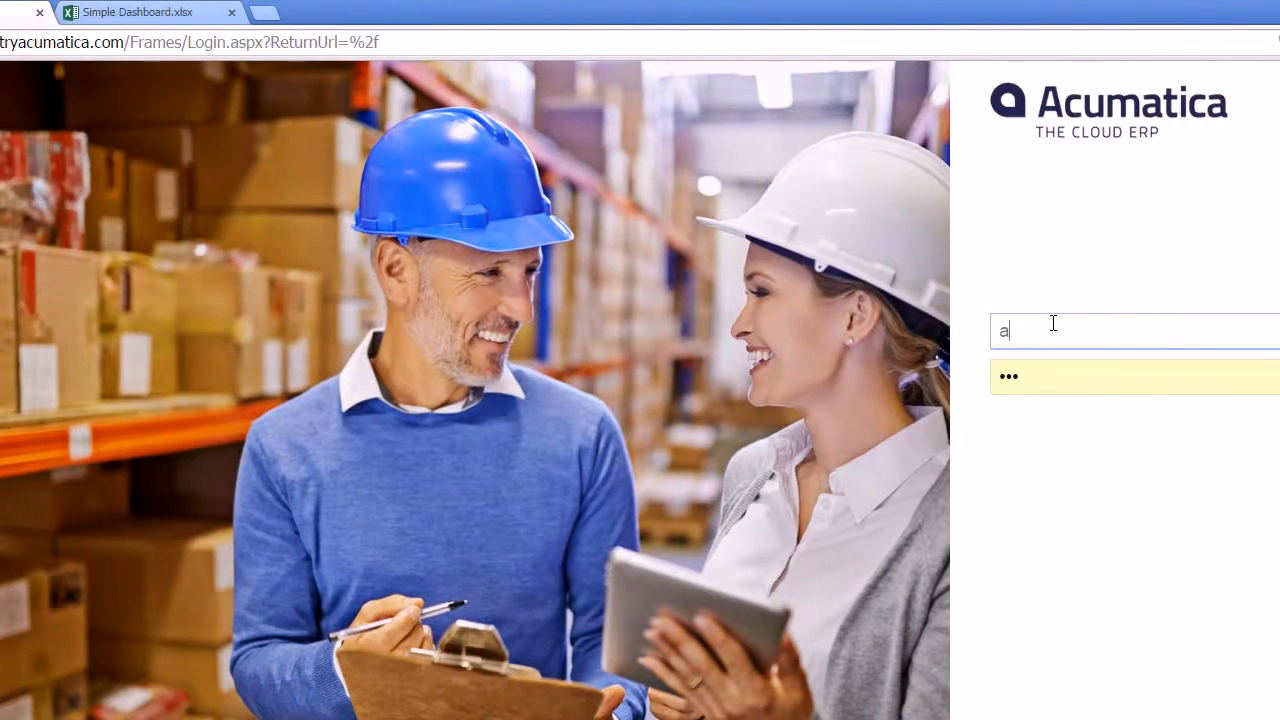
pyautogui.write('dmin')
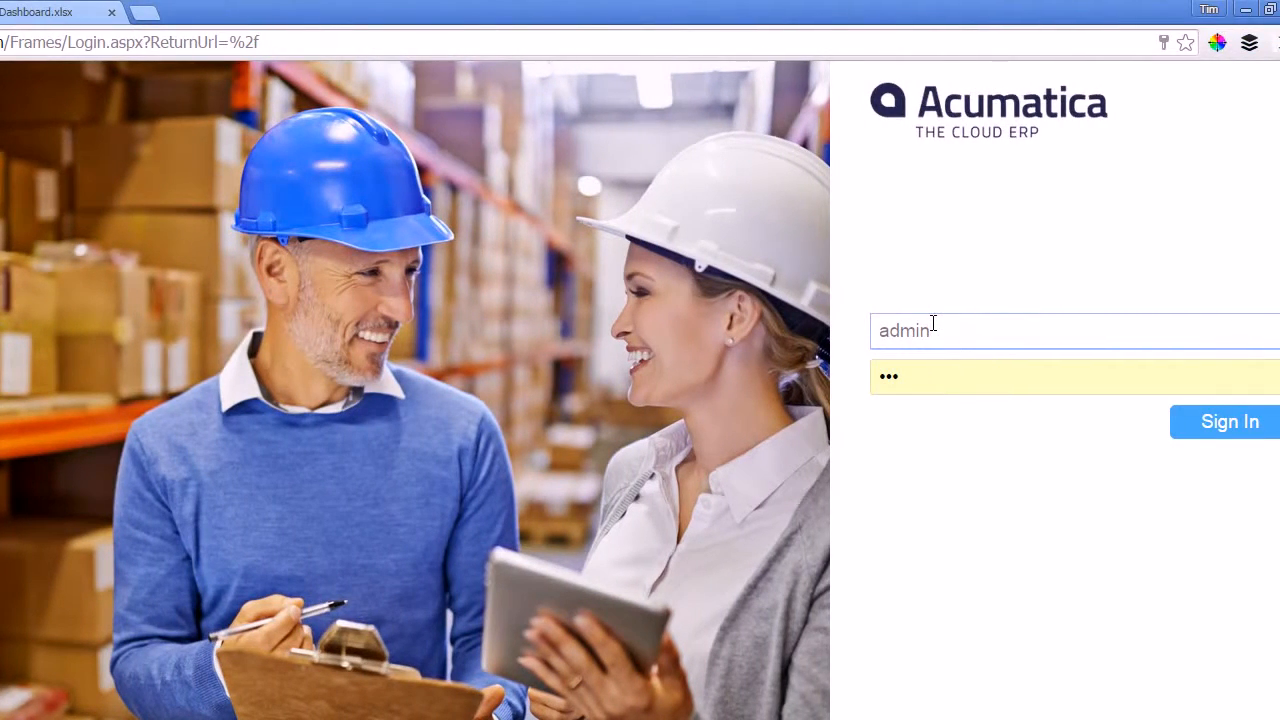
pyautogui.moveTo(472, 364)
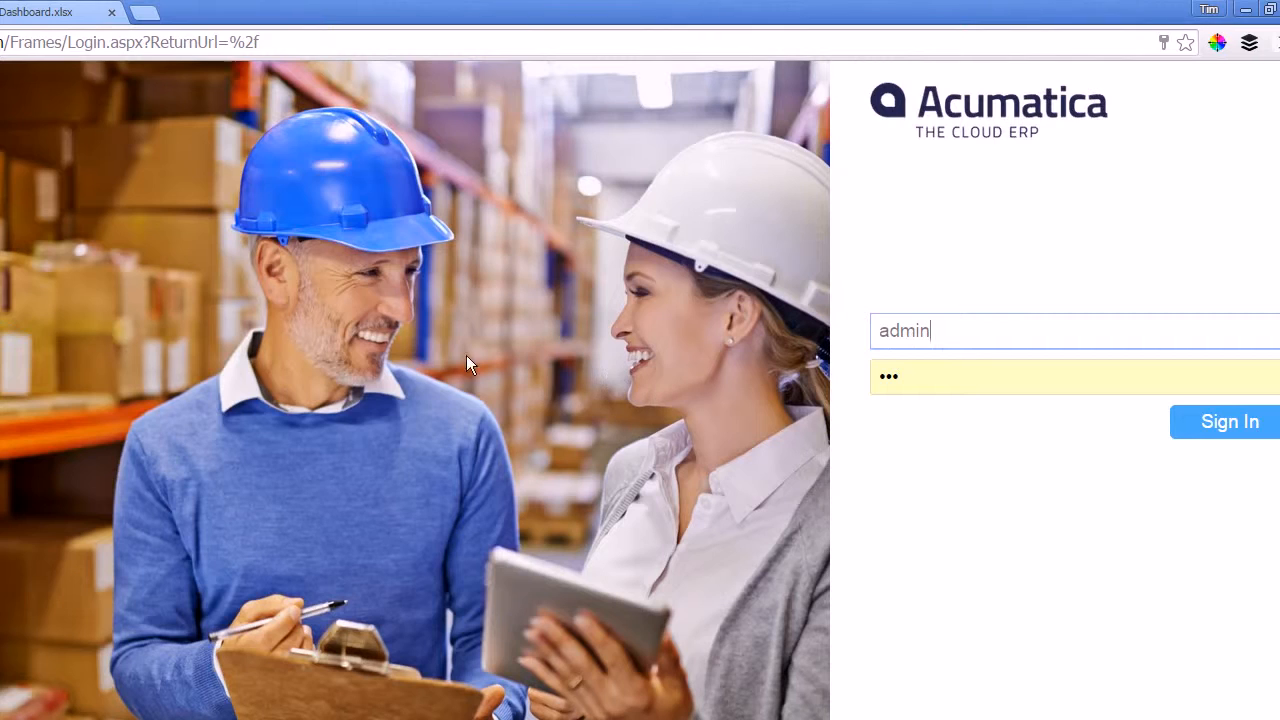
# Step: Sign in to Acumatica as admin and go to the SYSTEM area
pyautogui.click(1228, 420)
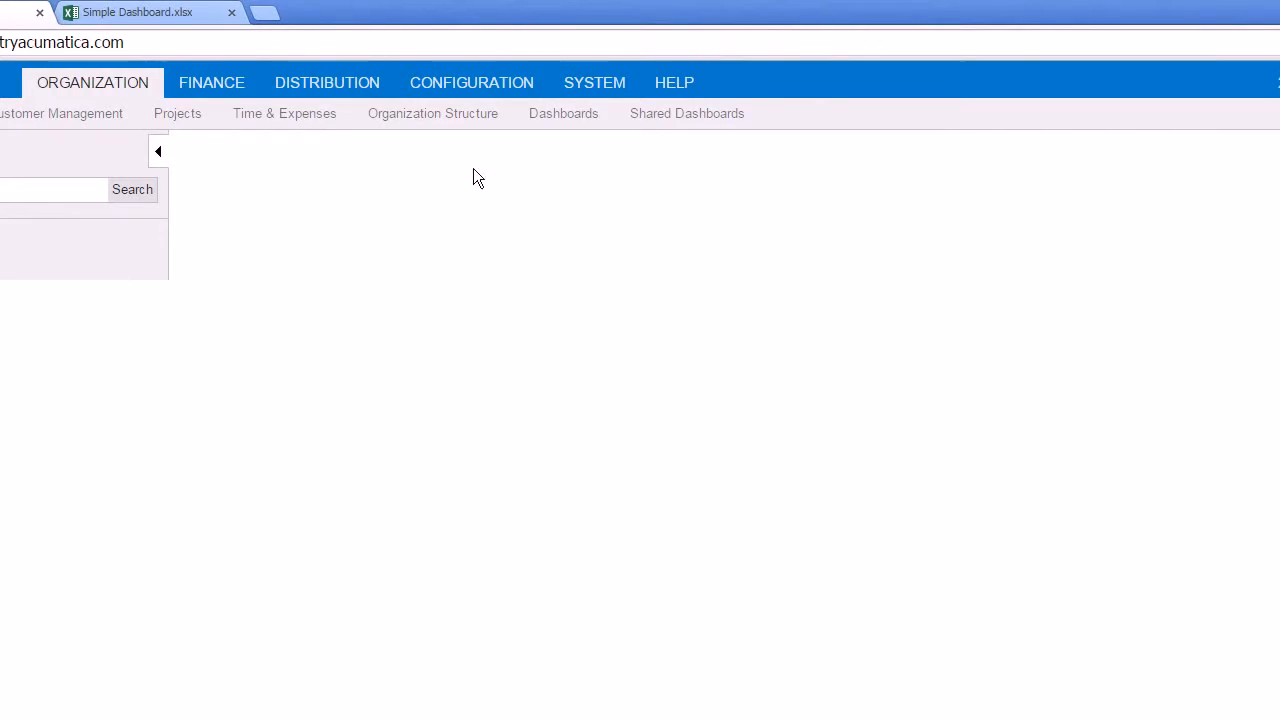
pyautogui.click(594, 82)
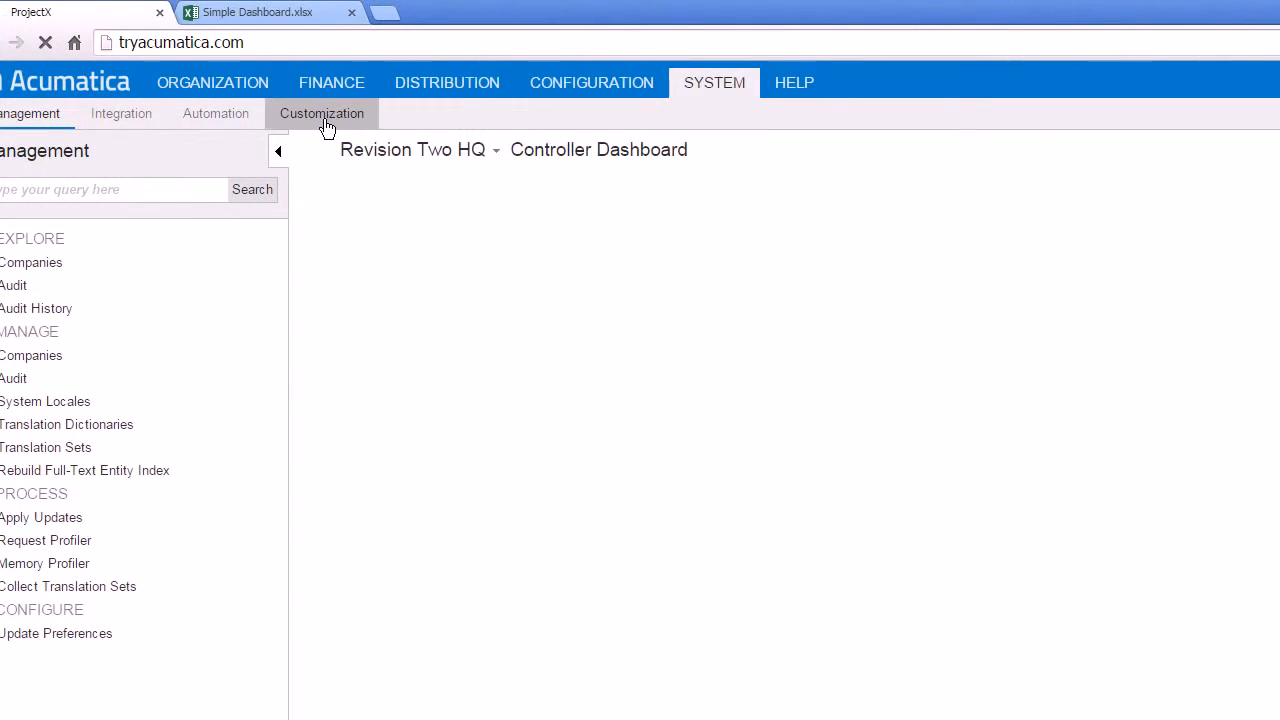
# Step: Open Customization > Site Map and expand COMPANY > Finance > Accounts Receivable to the Explore screens
pyautogui.click(322, 112)
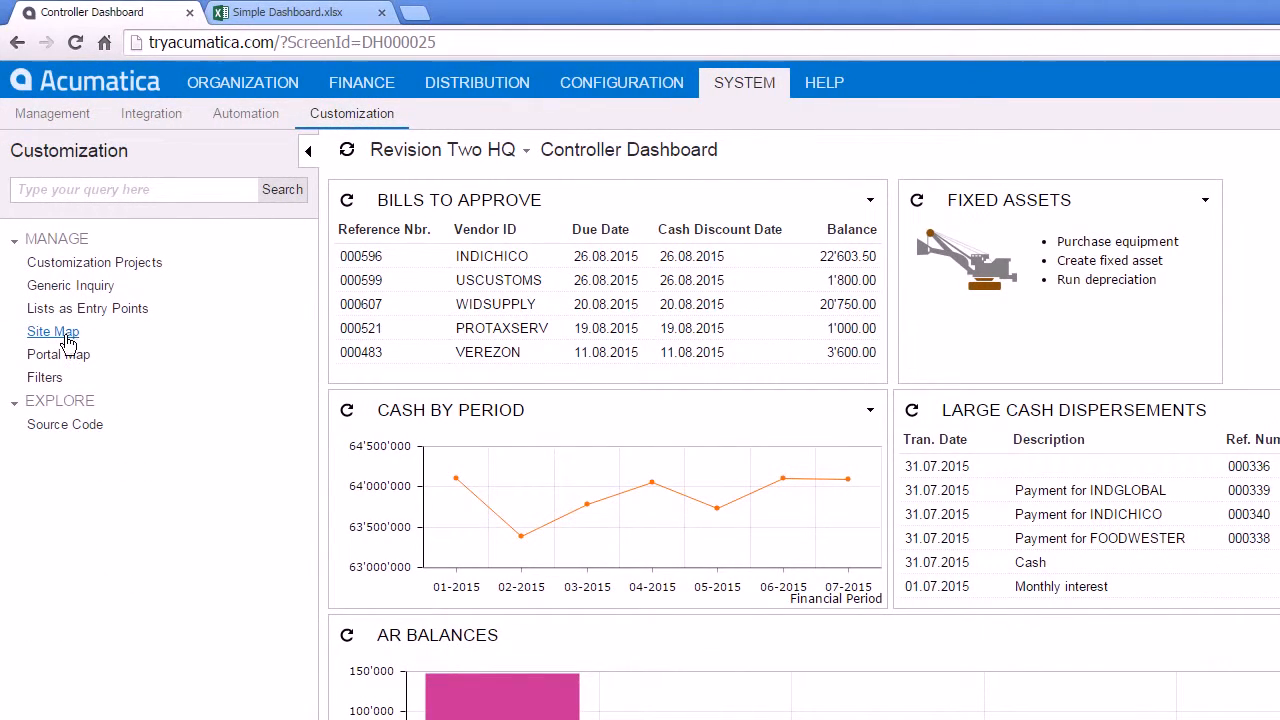
pyautogui.click(52, 332)
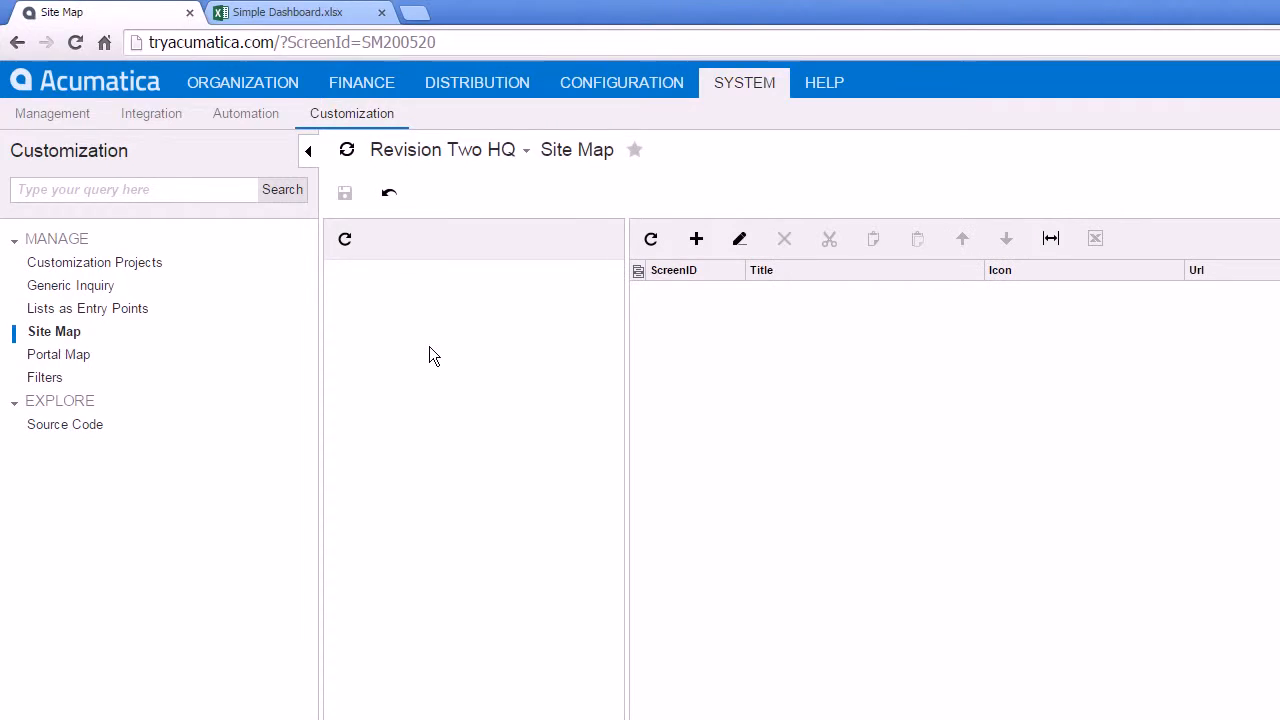
pyautogui.click(344, 238)
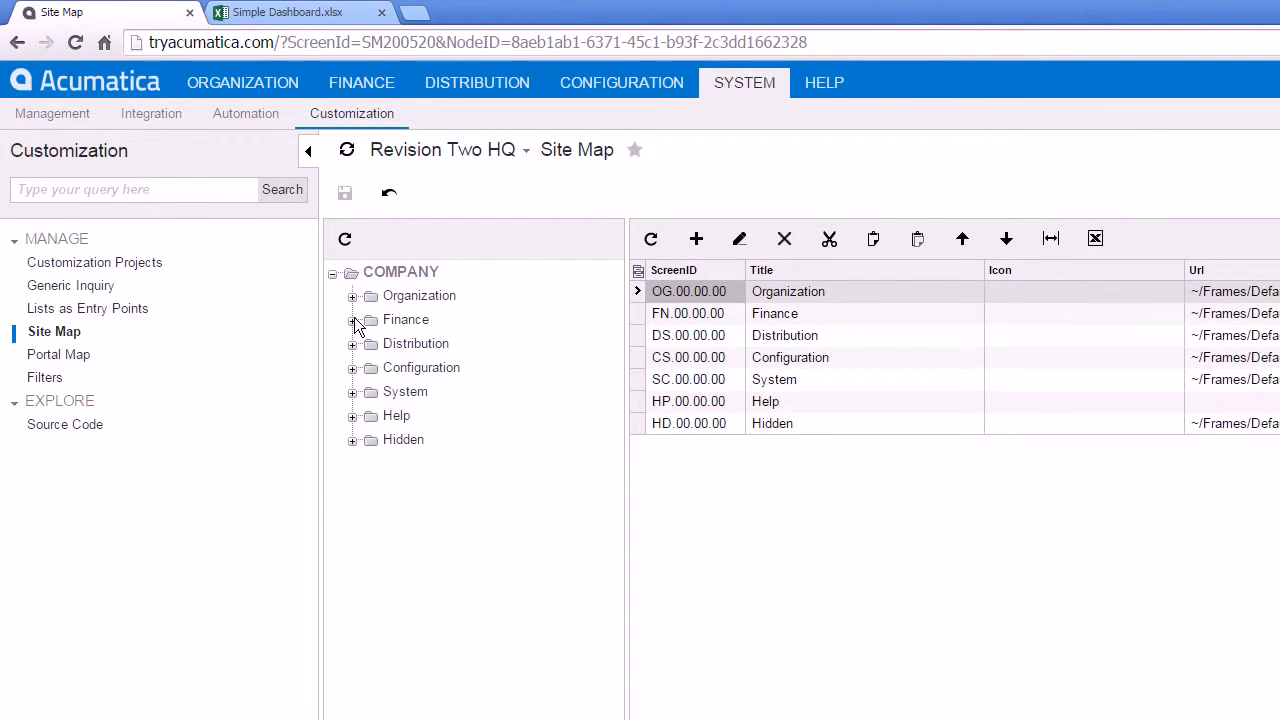
pyautogui.click(352, 320)
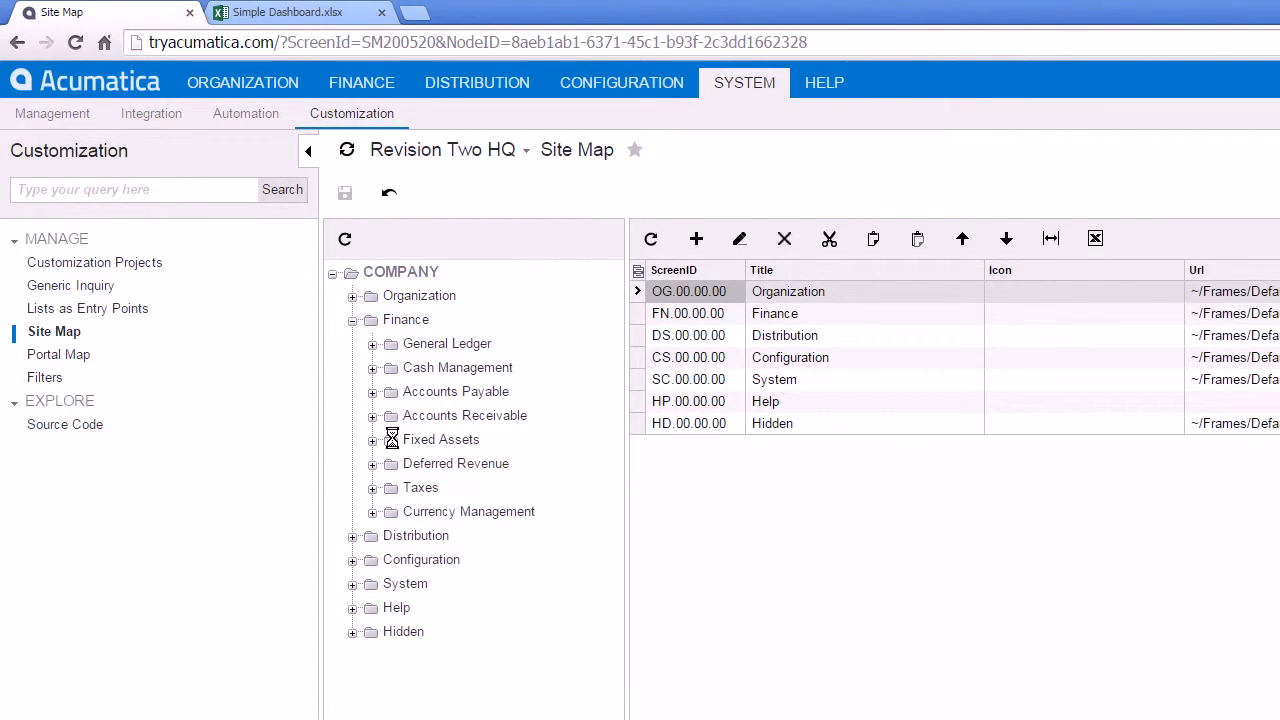
pyautogui.click(372, 414)
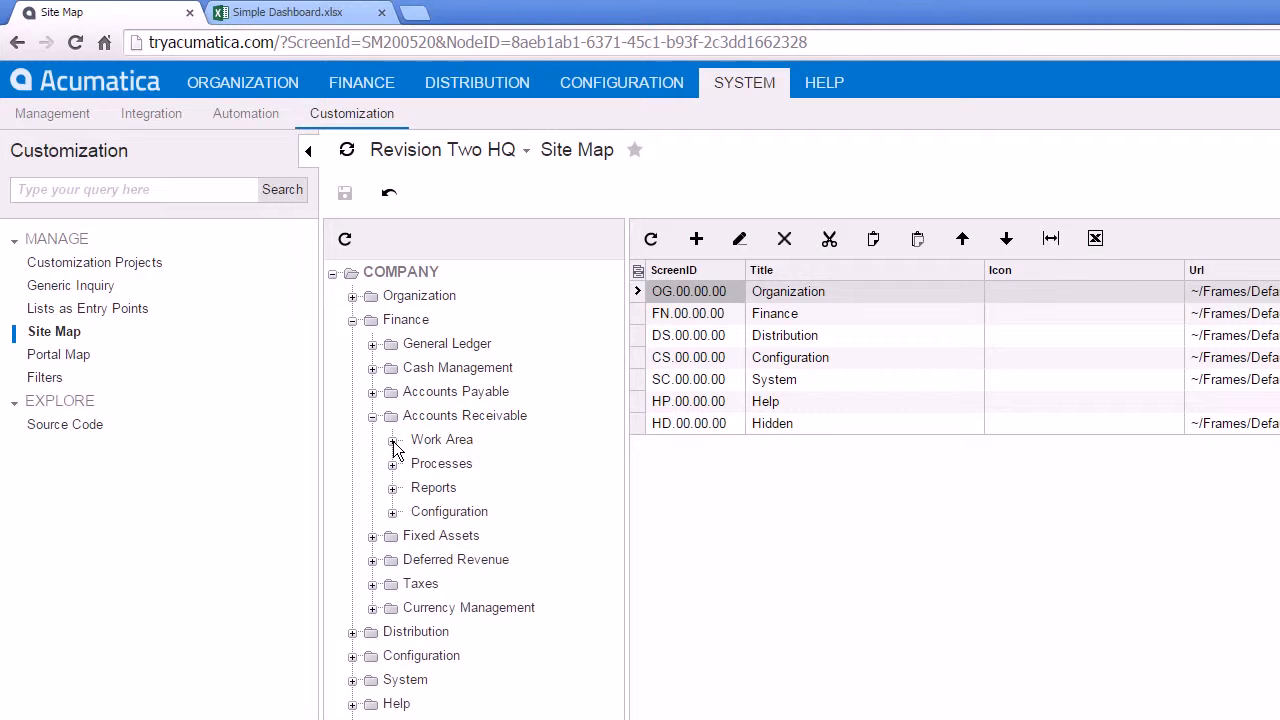
pyautogui.click(392, 440)
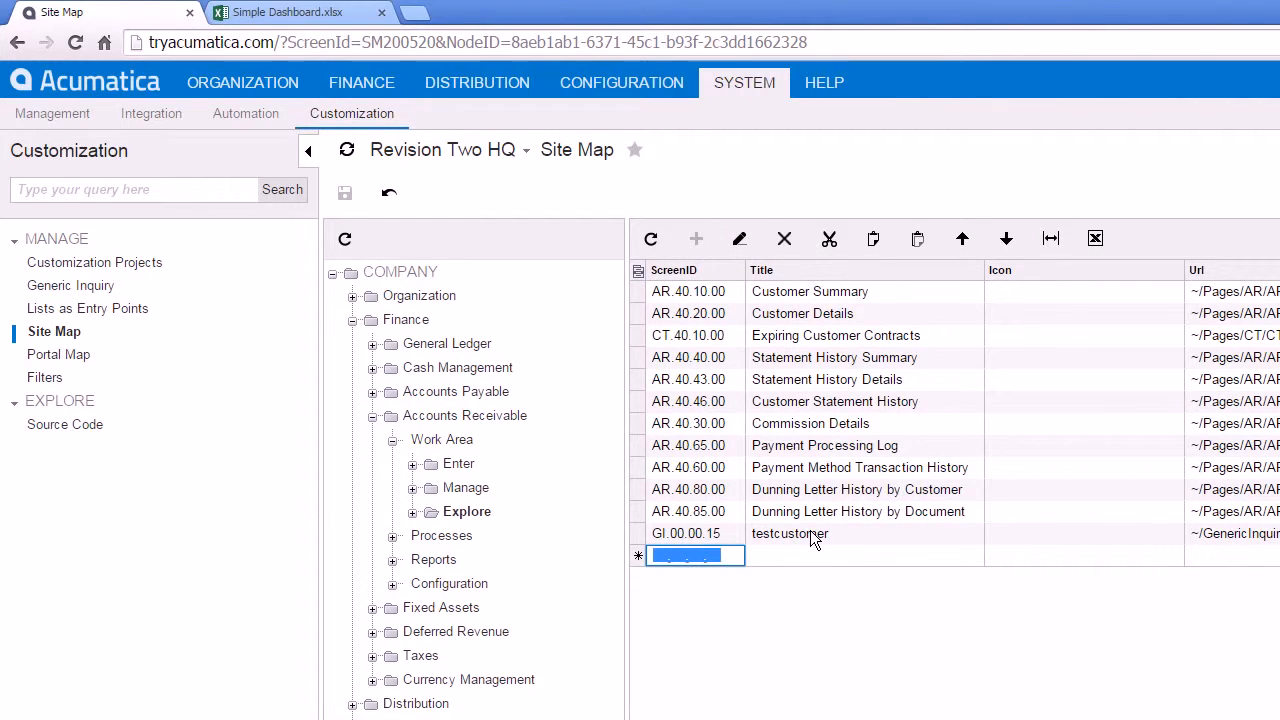
# Step: Enter screen ID AR.40.85.01 and title 'Excel Online File' for the new site map entry
pyautogui.write('AR.40.85.01')
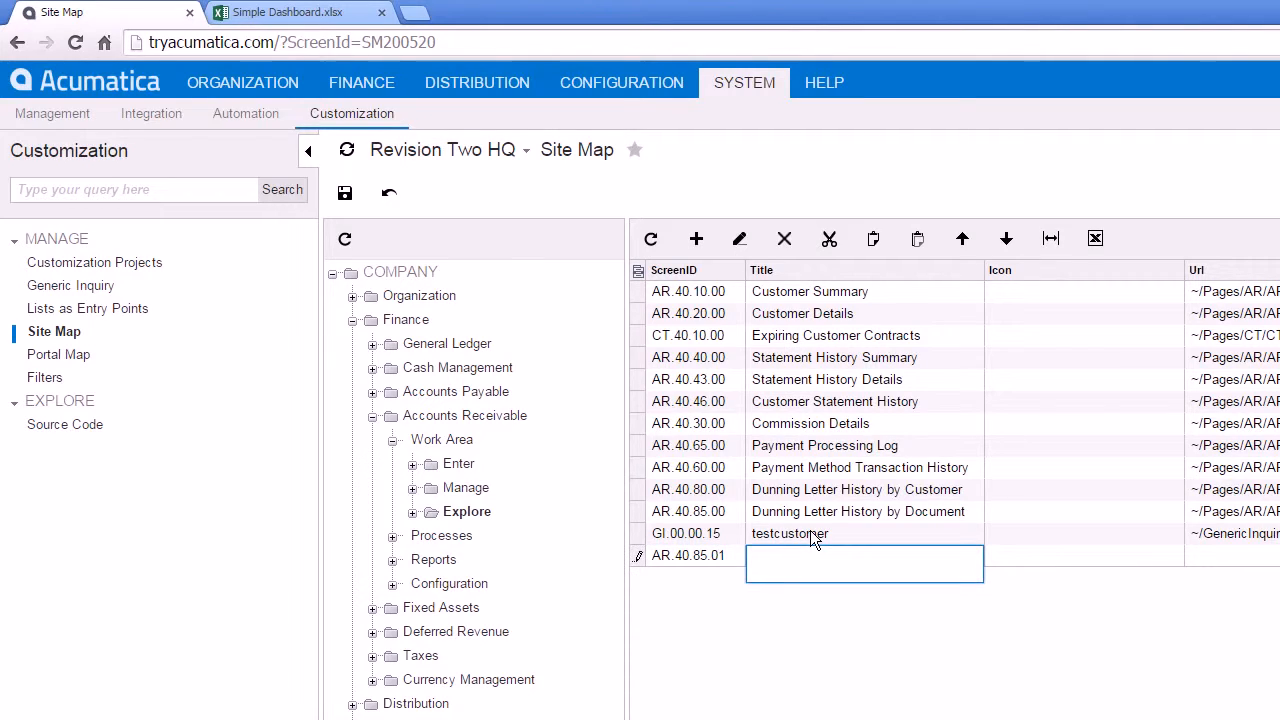
pyautogui.write('Excel Online File')
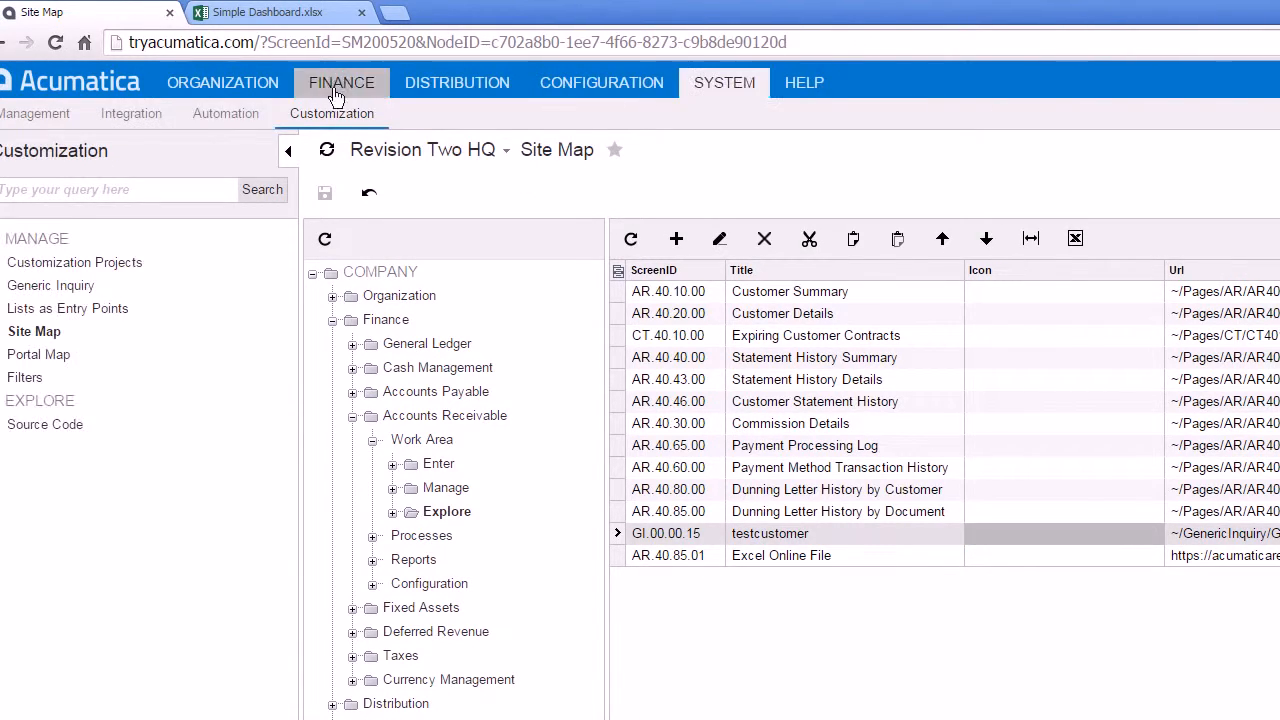
# Step: Browse Finance > Accounts Receivable for the new entry, glancing at the Excel Online workbook
pyautogui.click(340, 82)
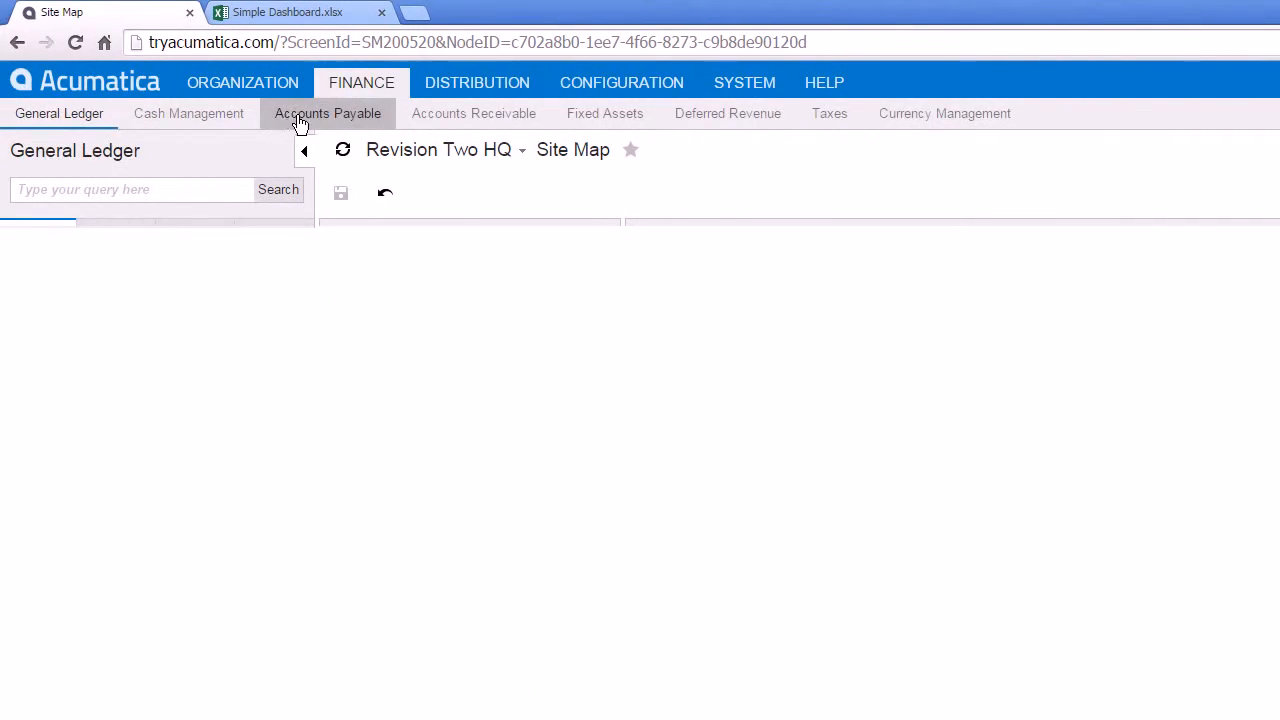
pyautogui.click(472, 112)
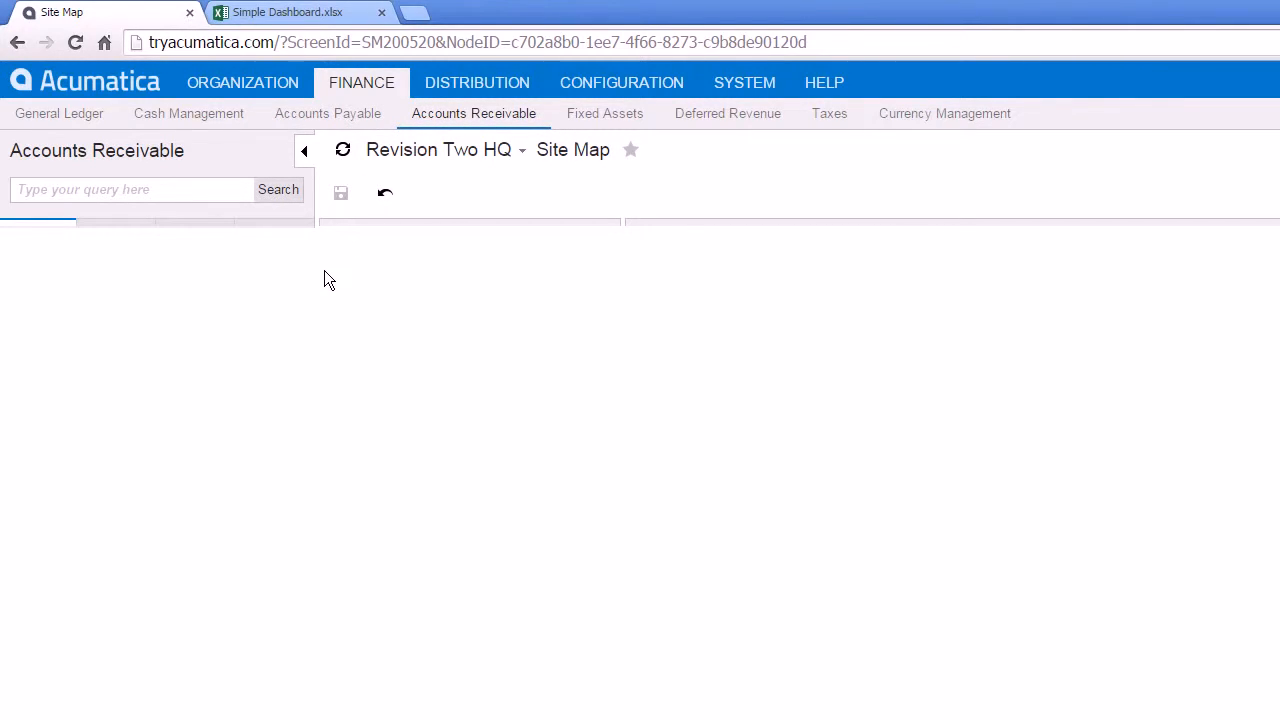
pyautogui.moveTo(318, 272)
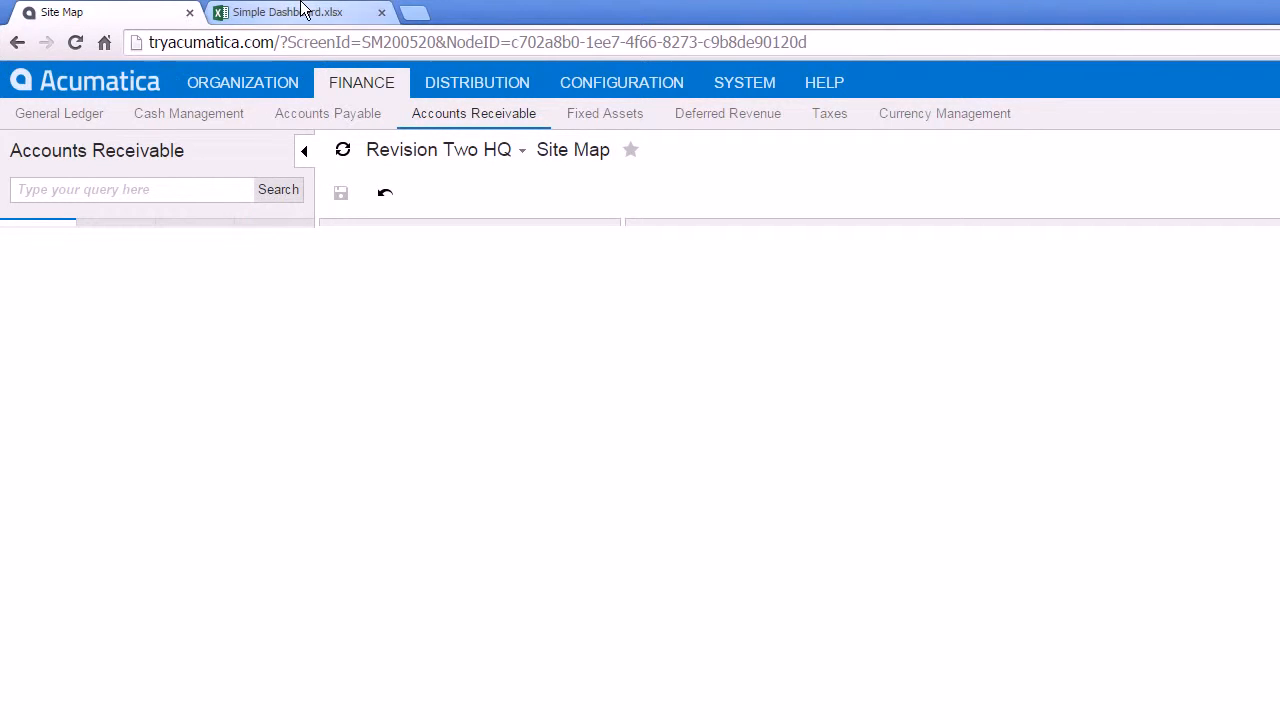
pyautogui.click(290, 12)
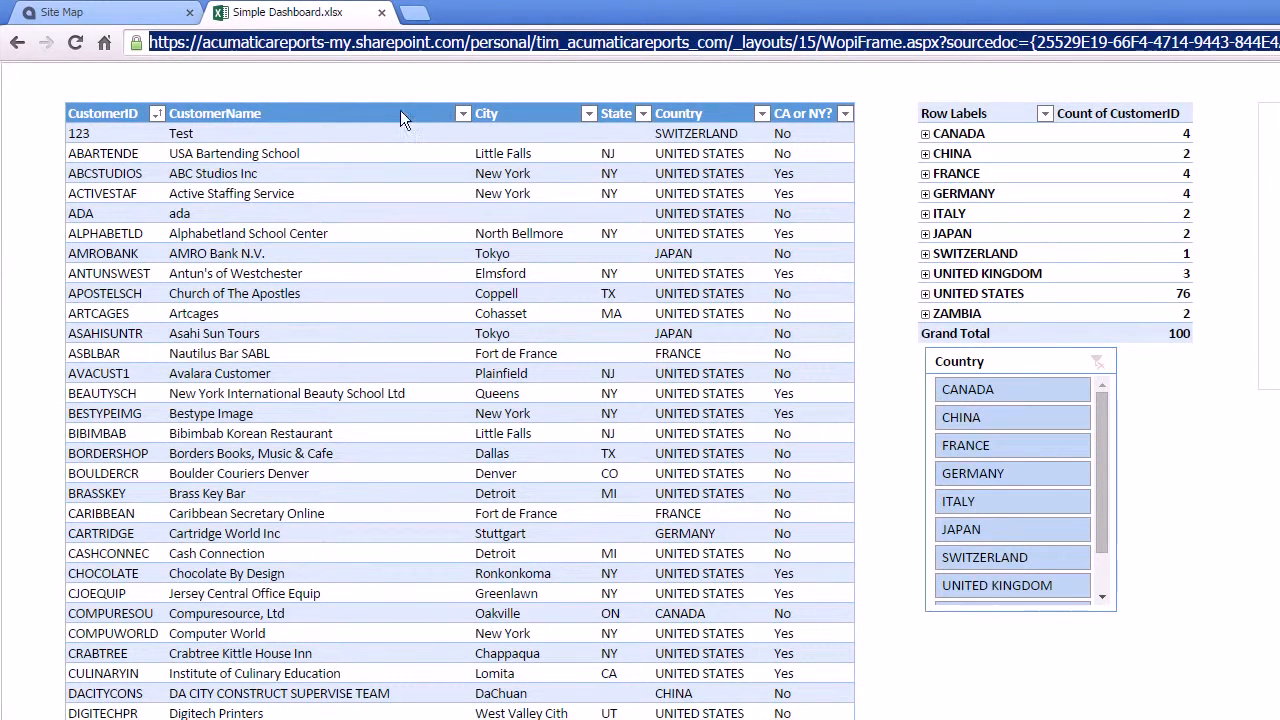
pyautogui.click(96, 12)
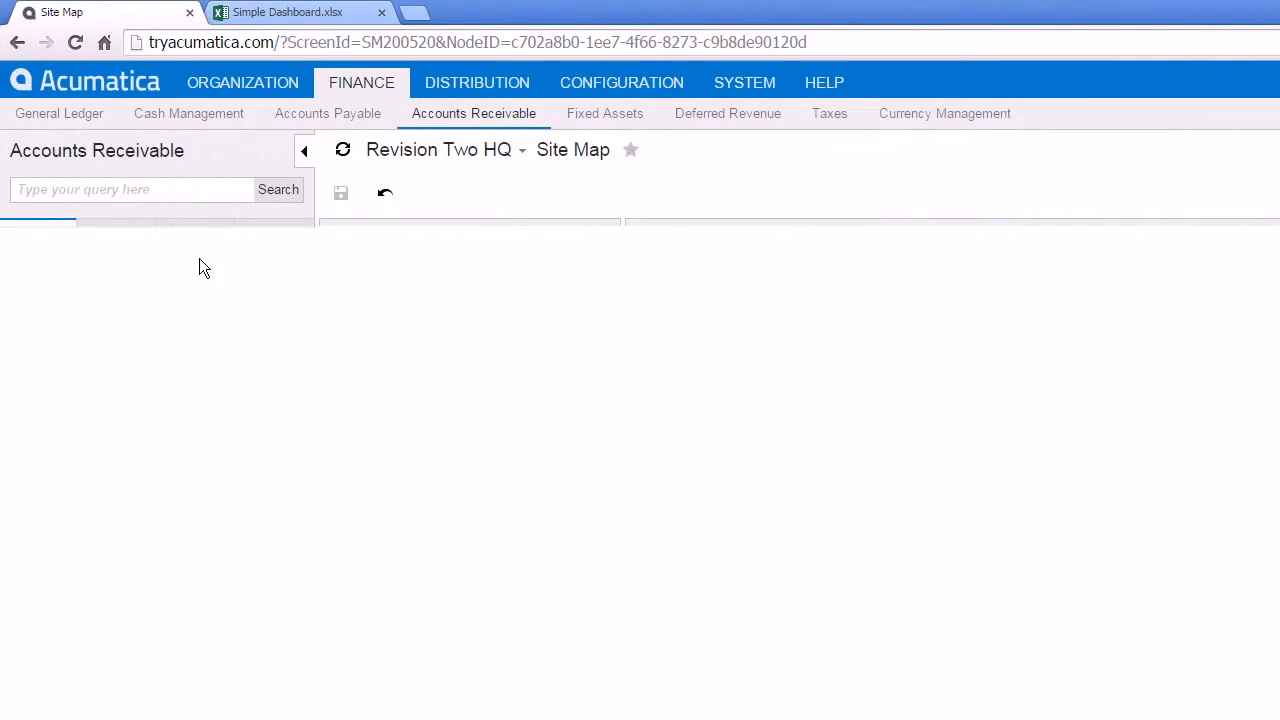
# Step: Check Accounts Payable, return to Accounts Receivable, then move to the Organization area
pyautogui.click(328, 112)
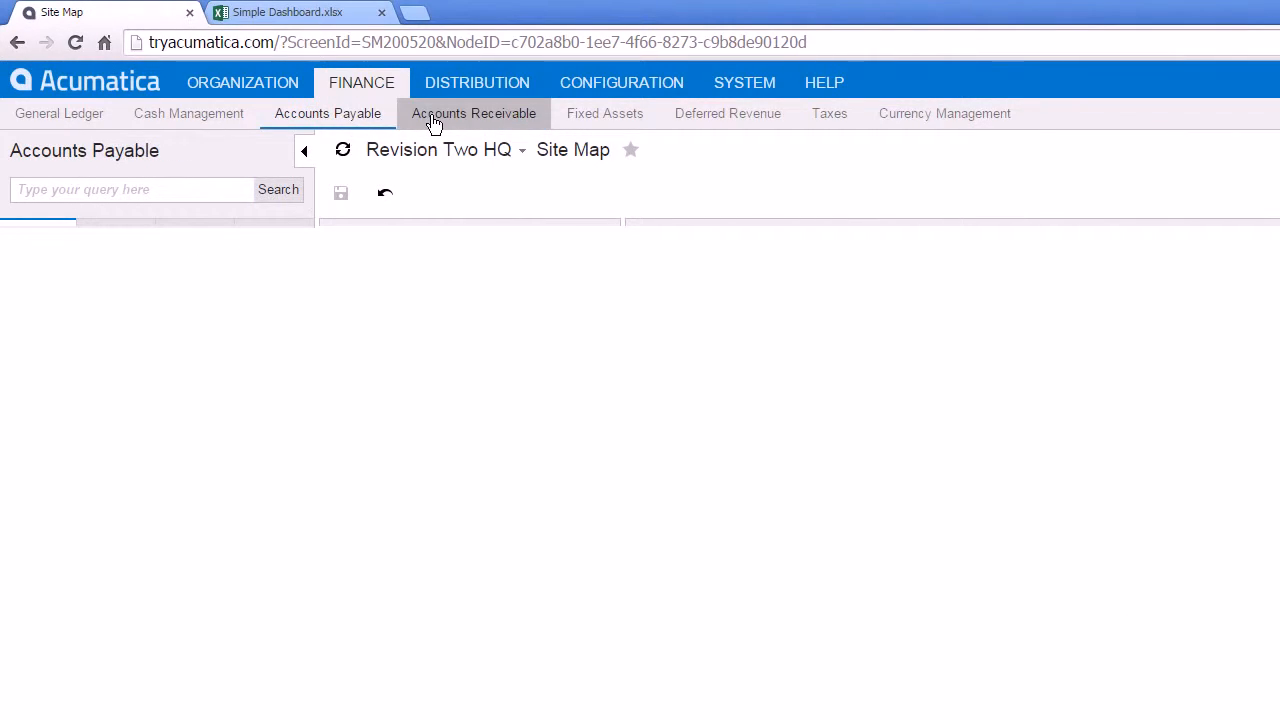
pyautogui.click(472, 112)
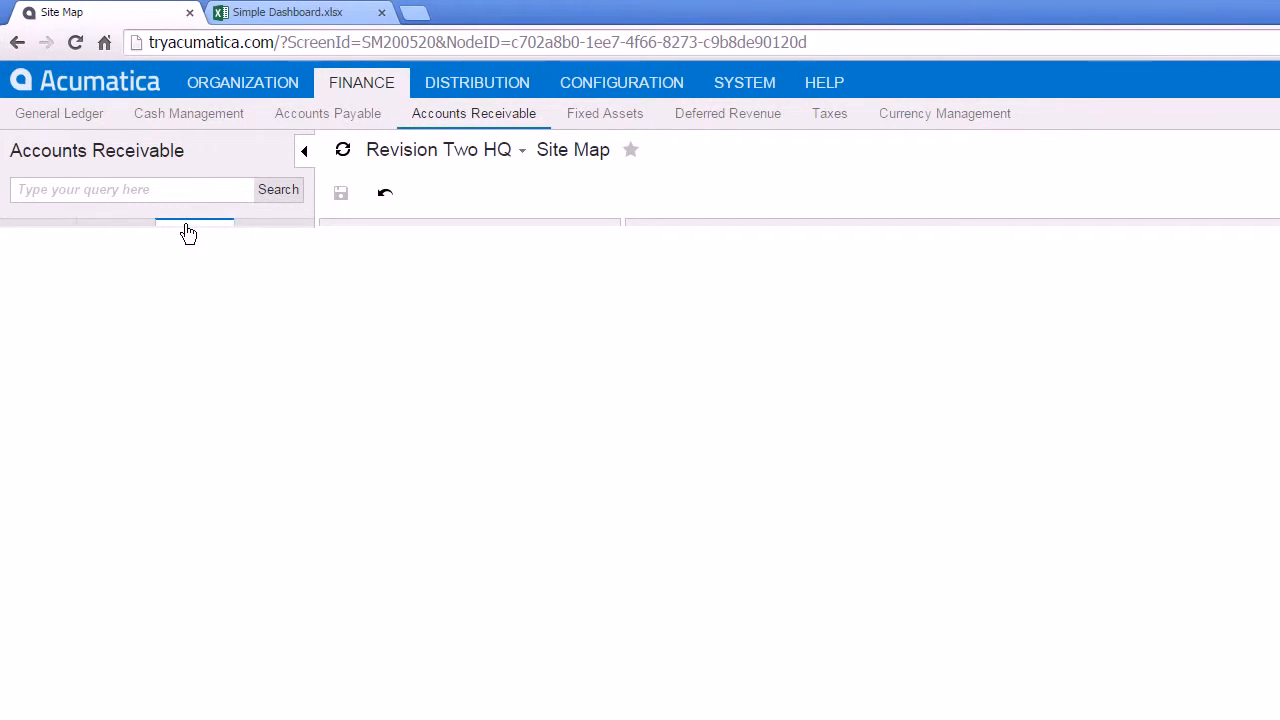
pyautogui.click(242, 82)
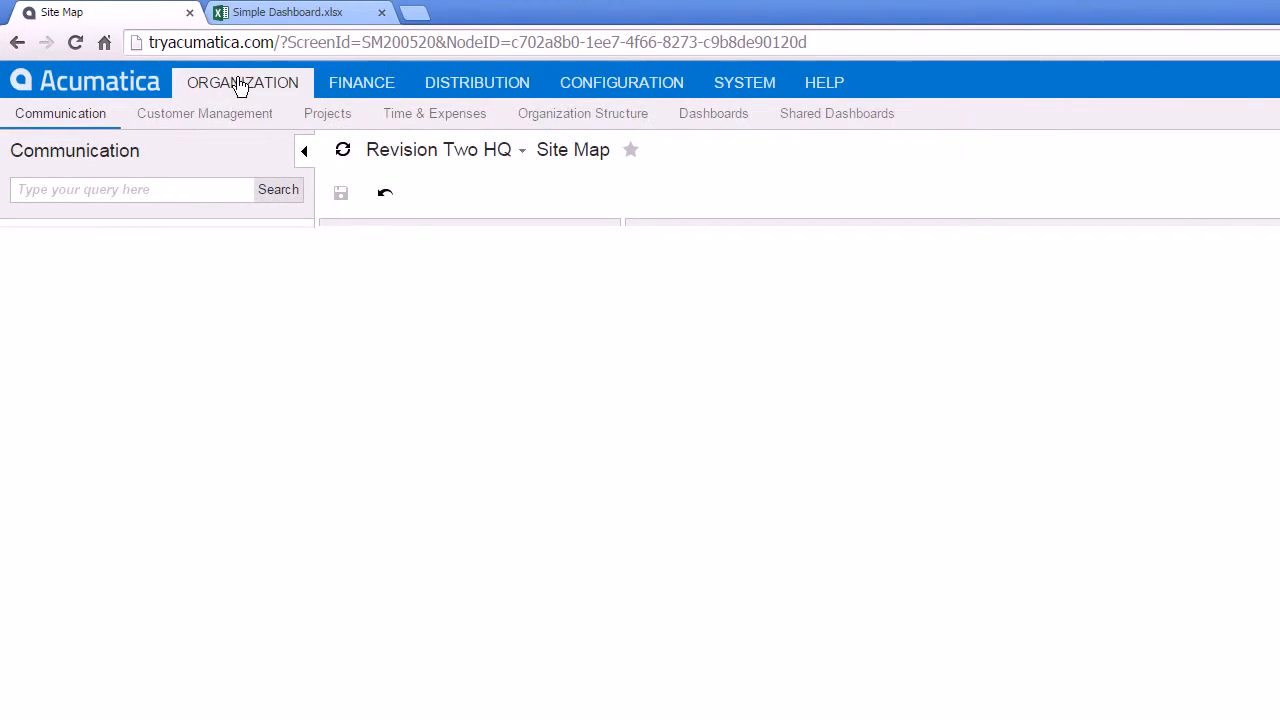
# Step: Return via the site map to Finance > Accounts Receivable and scroll its menu down to Explore
pyautogui.click(242, 82)
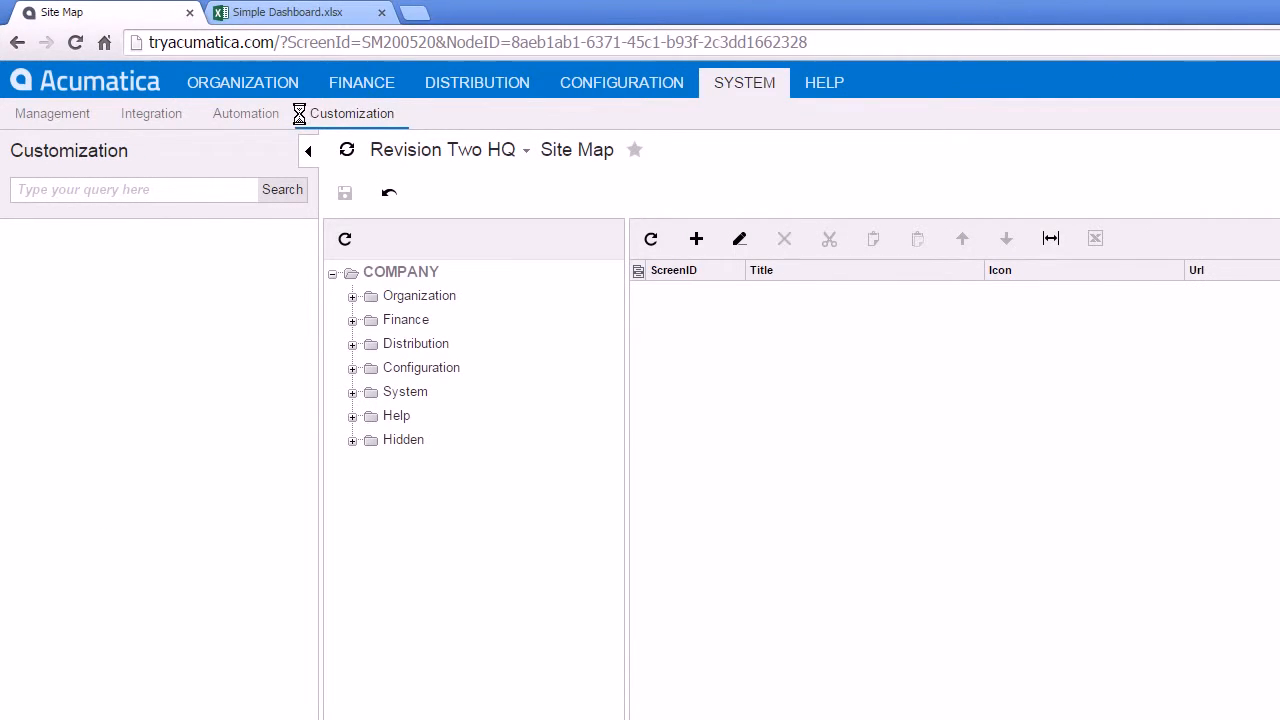
pyautogui.click(360, 82)
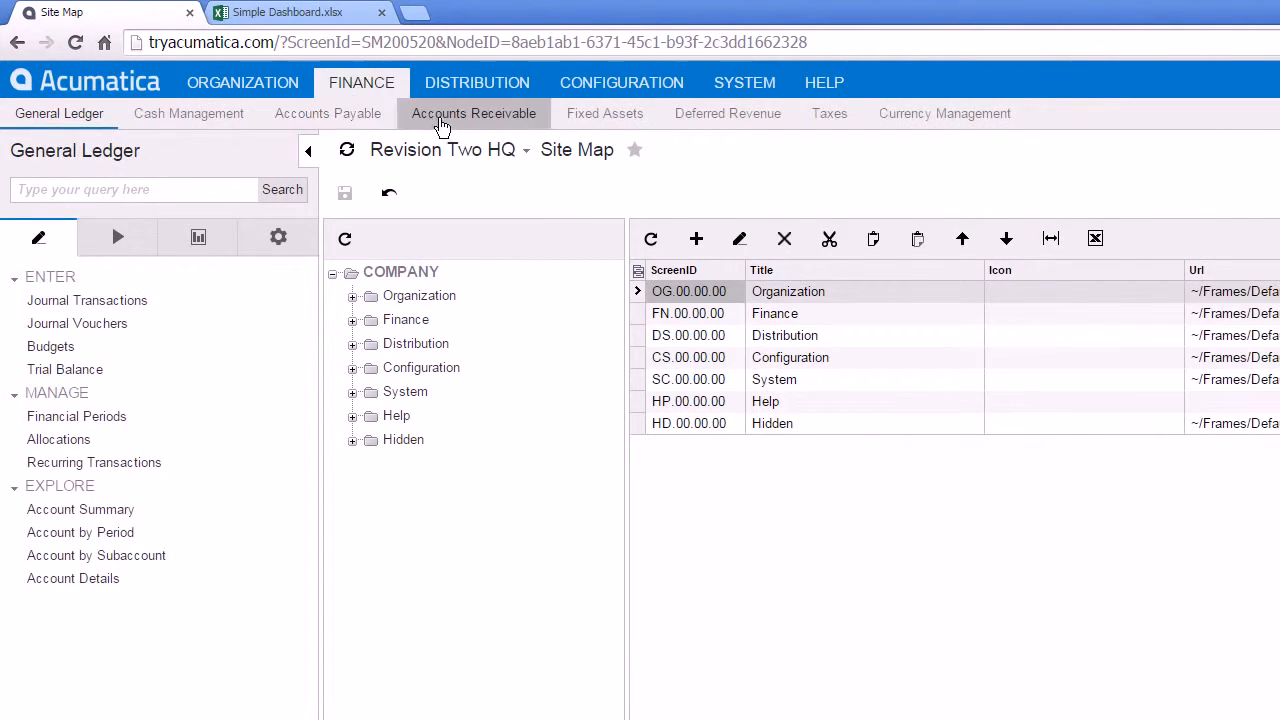
pyautogui.click(472, 112)
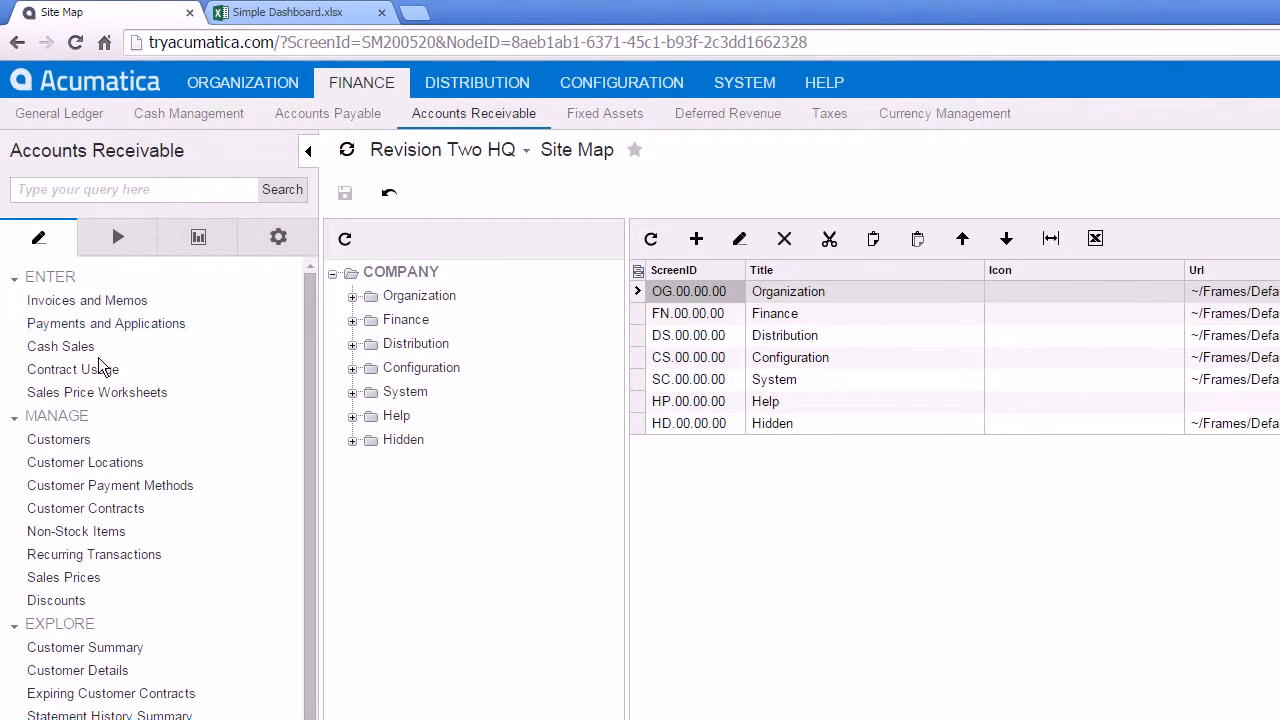
pyautogui.scroll(-3)
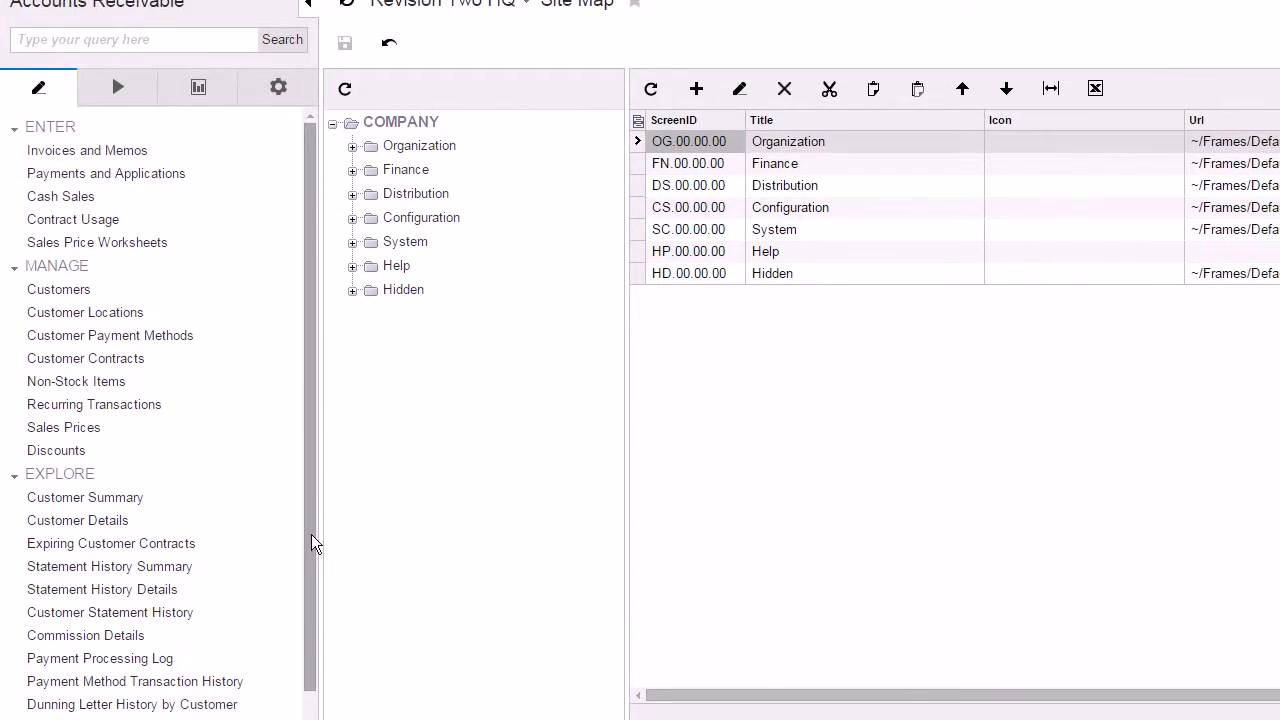
pyautogui.scroll(-3)
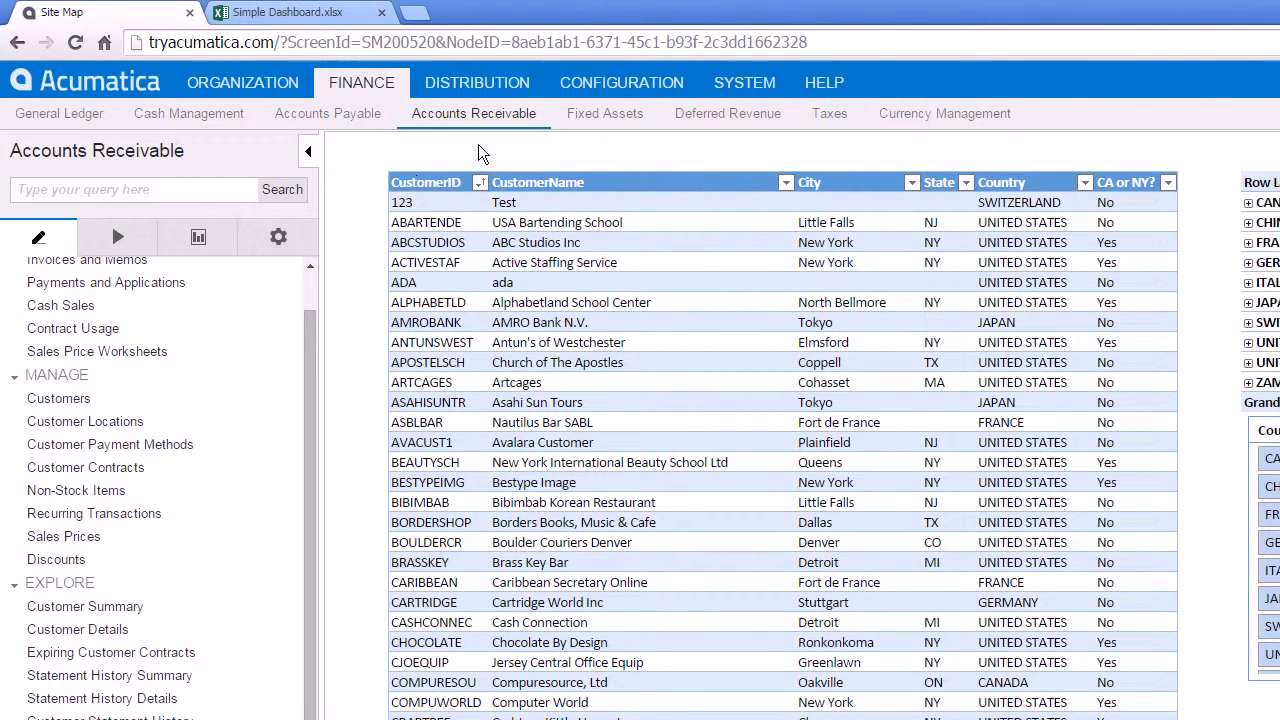
pyautogui.moveTo(280, 188)
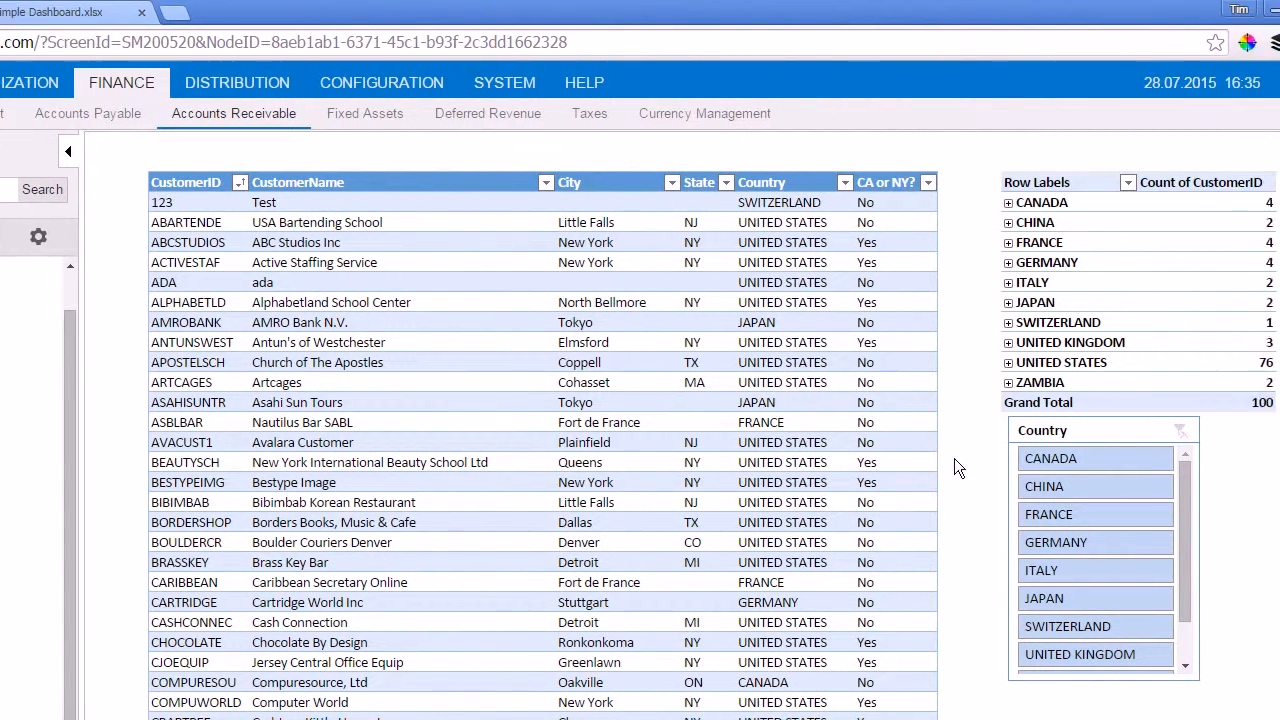
# Step: Select FRANCE in the Country slicer so the embedded pivot shows only France's 4 customers
pyautogui.click(968, 514)
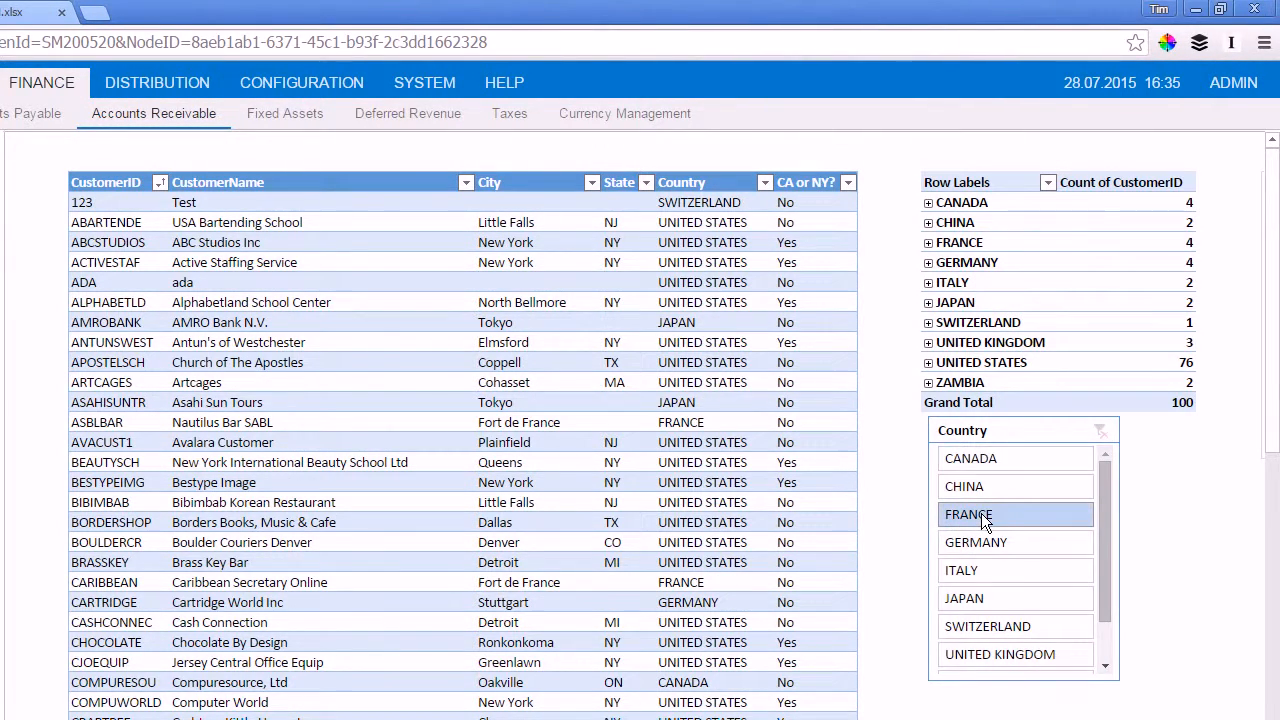
pyautogui.click(968, 514)
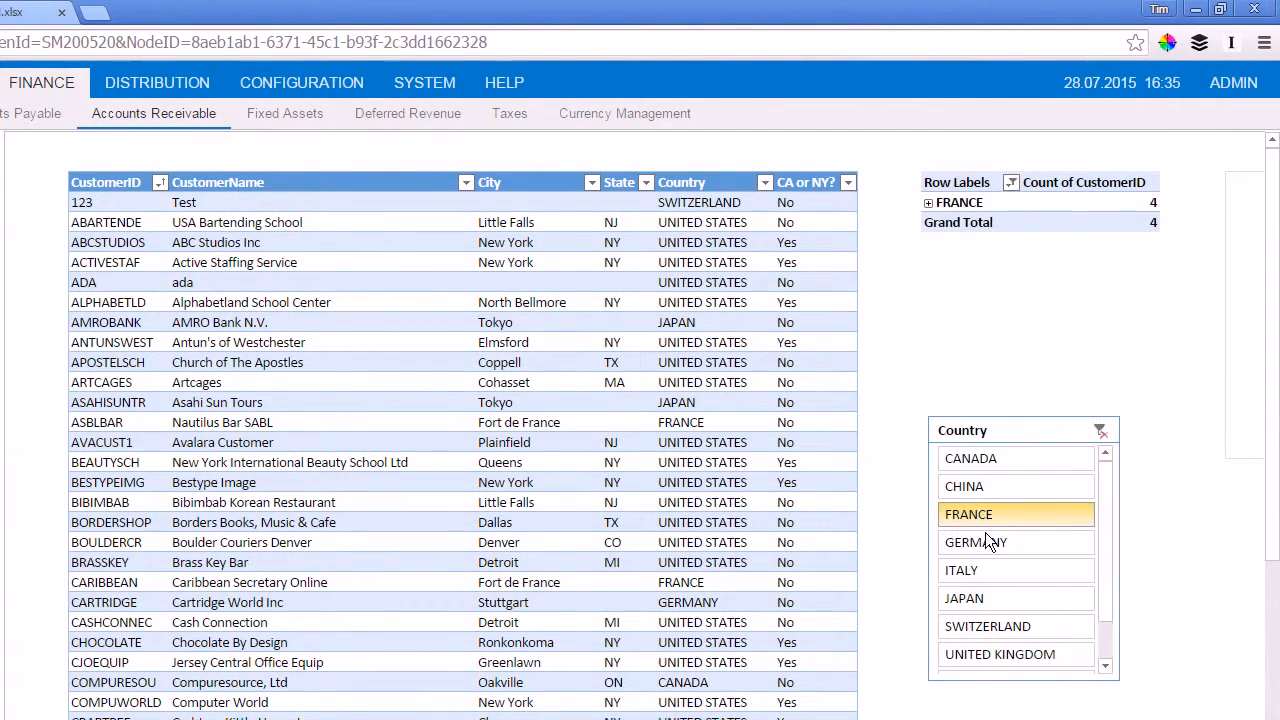